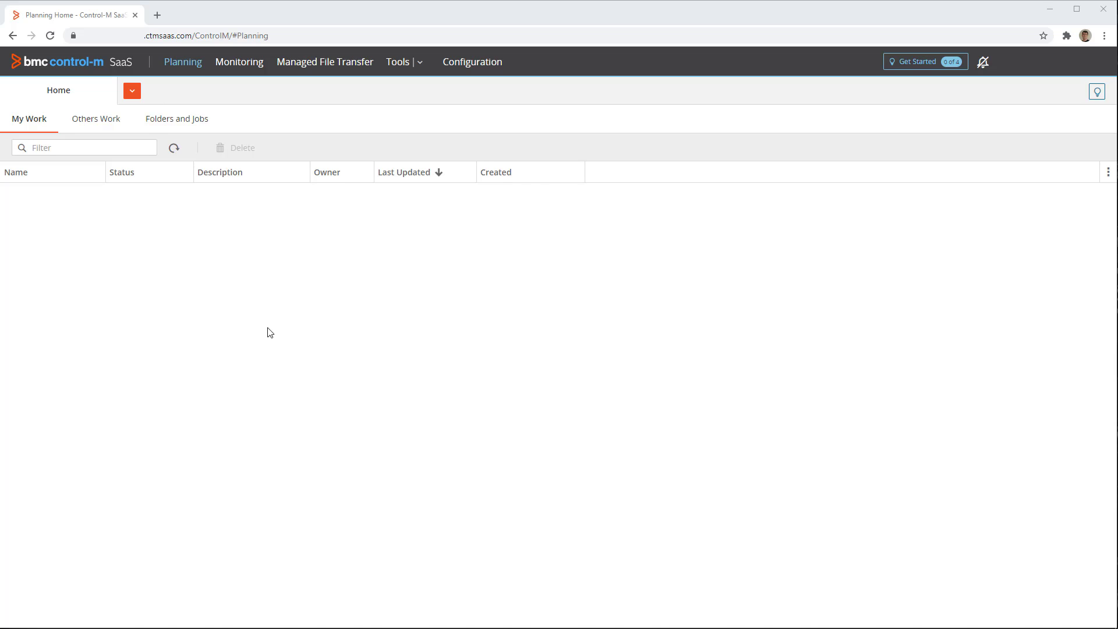
mouse_move(279, 327)
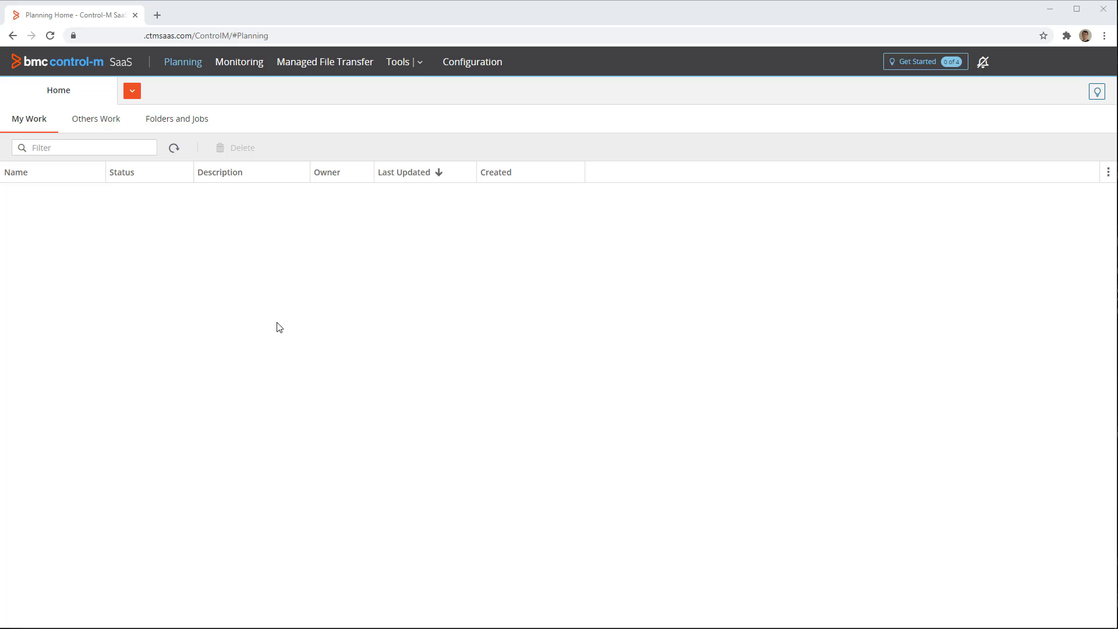
mouse_move(417, 71)
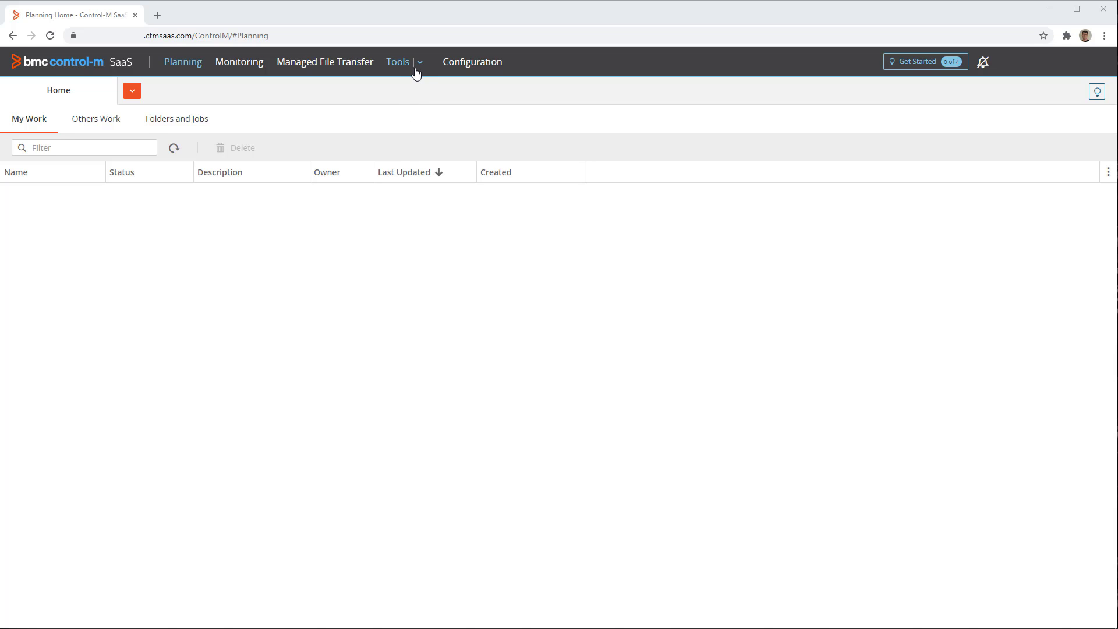
Step: Show the Tools menu listing Calendars, Events and Reports on the Planning home
left_click(398, 62)
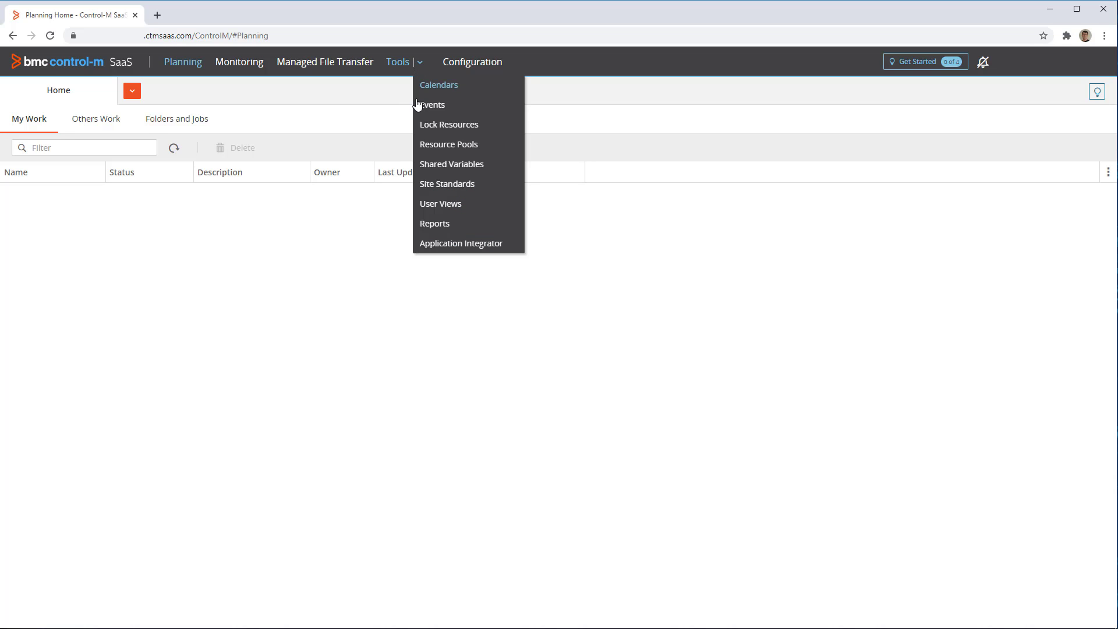
Step: Create a new report from the Audit template, appearing as Audit_1 under My Reports
left_click(434, 224)
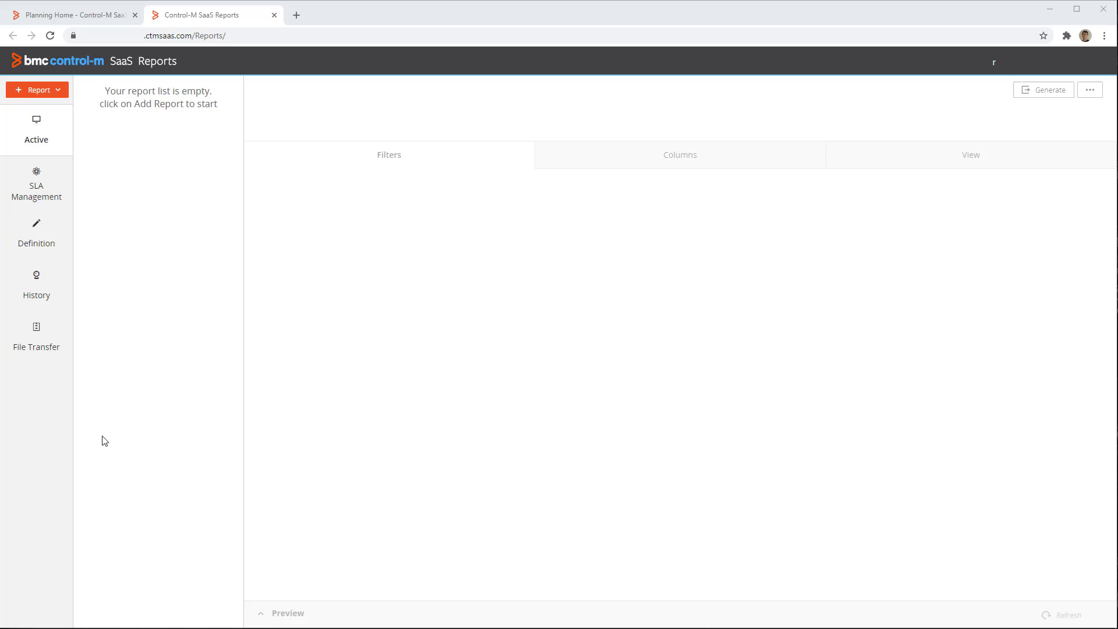
mouse_move(107, 251)
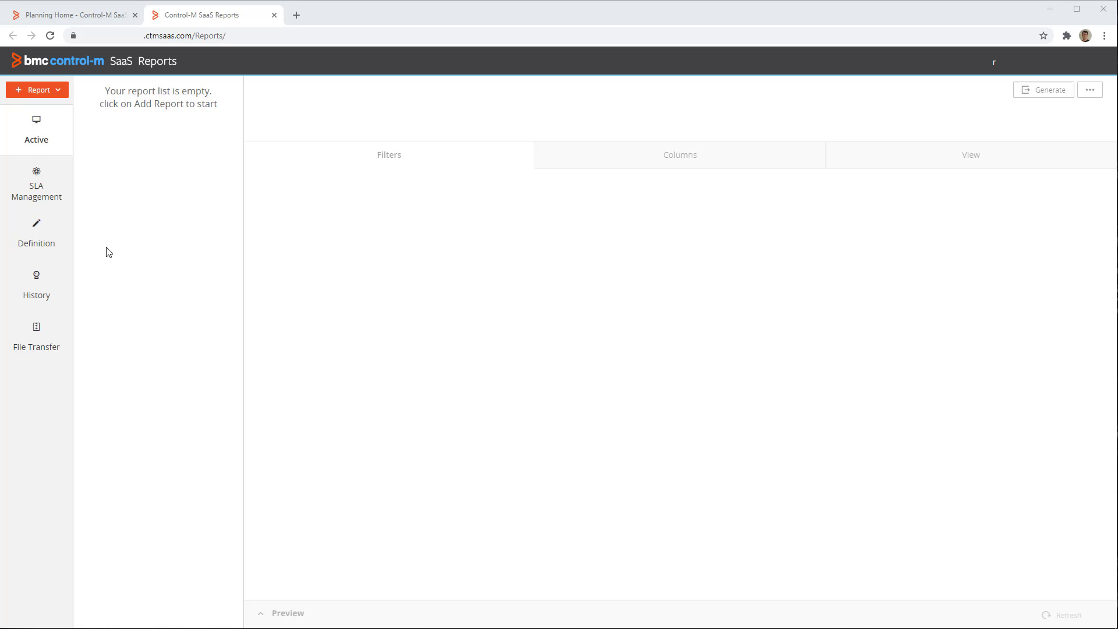
left_click(36, 90)
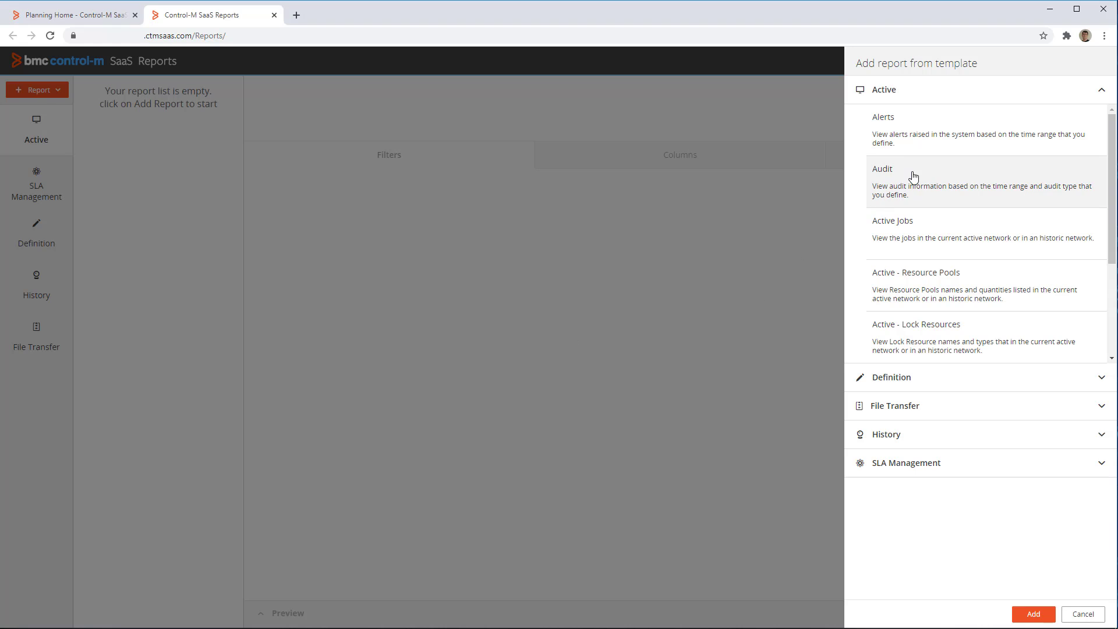
mouse_move(916, 184)
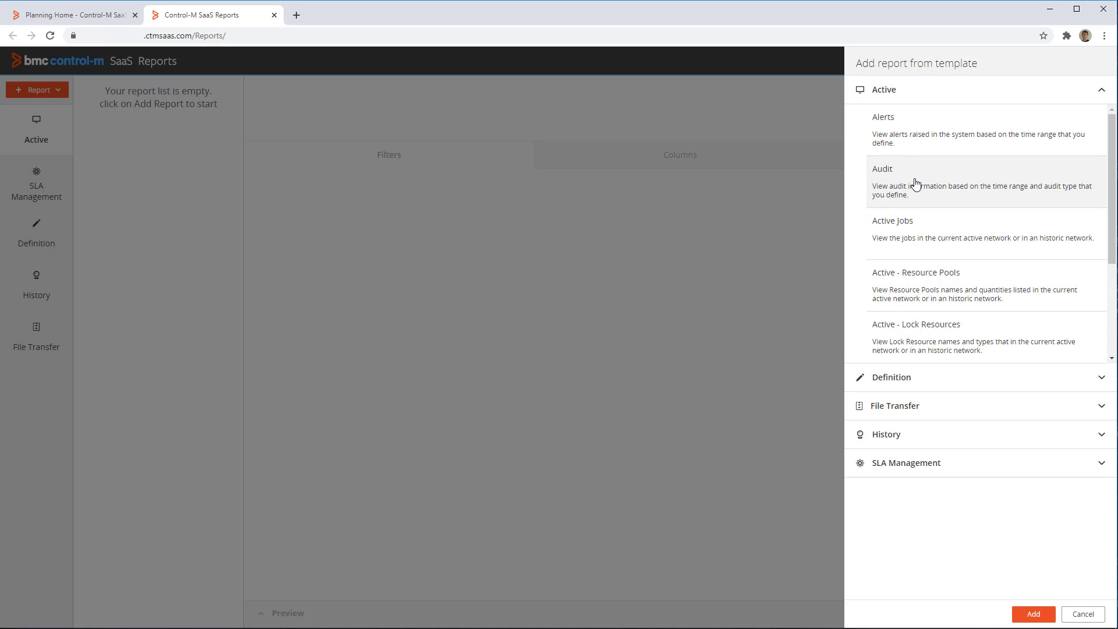
left_click(1032, 614)
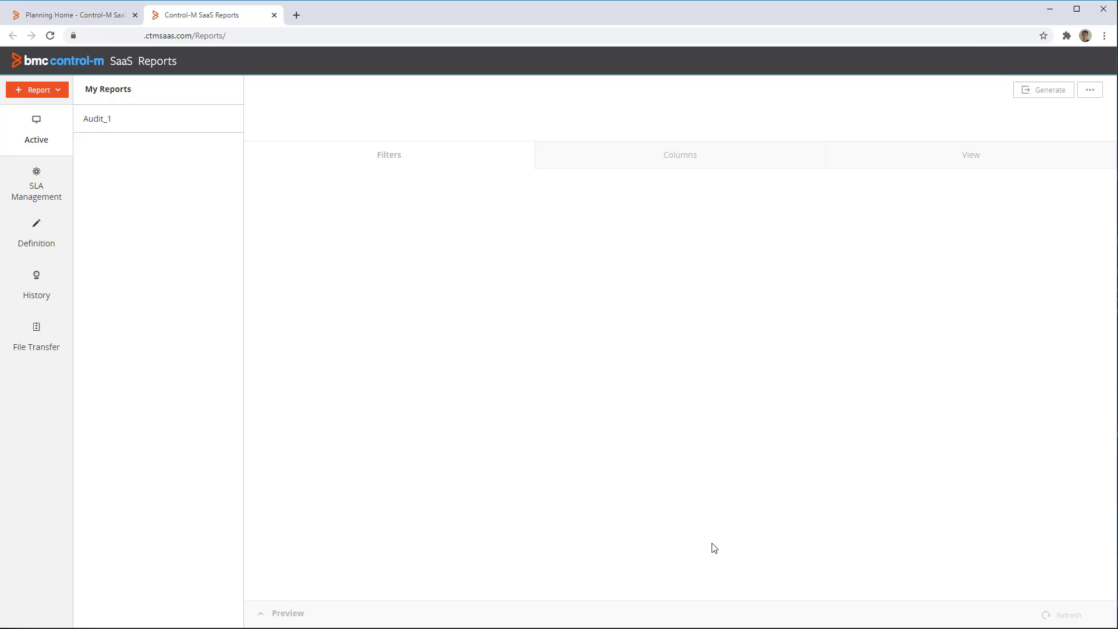
Step: Rename the Audit_1 report to Demo_Audit_1 in its settings
left_click(98, 119)
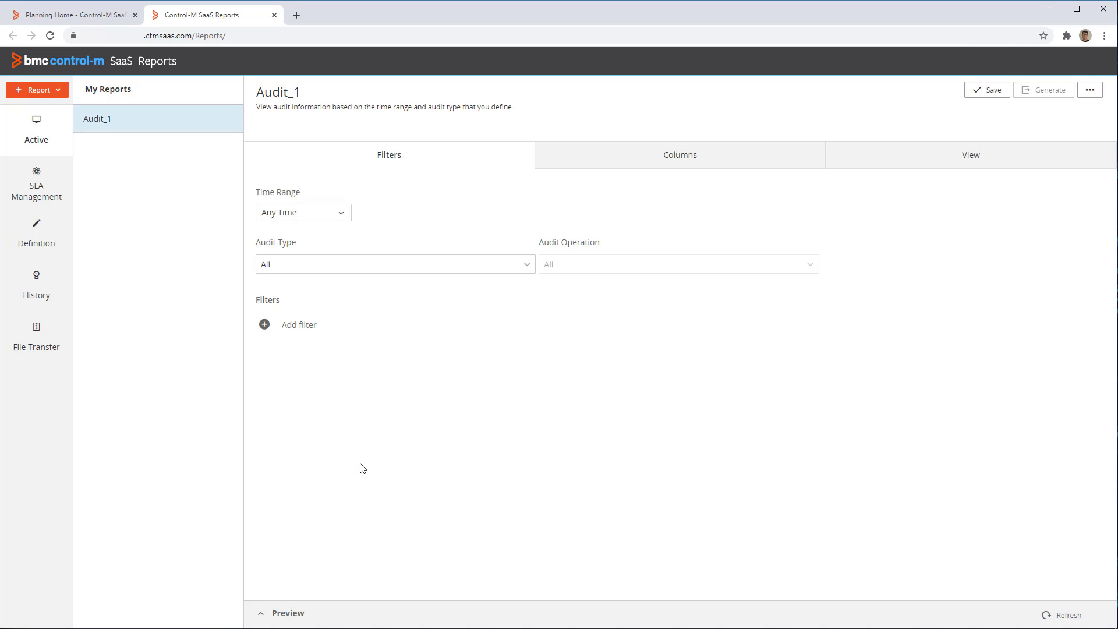
left_click(278, 91)
type("Demo_")
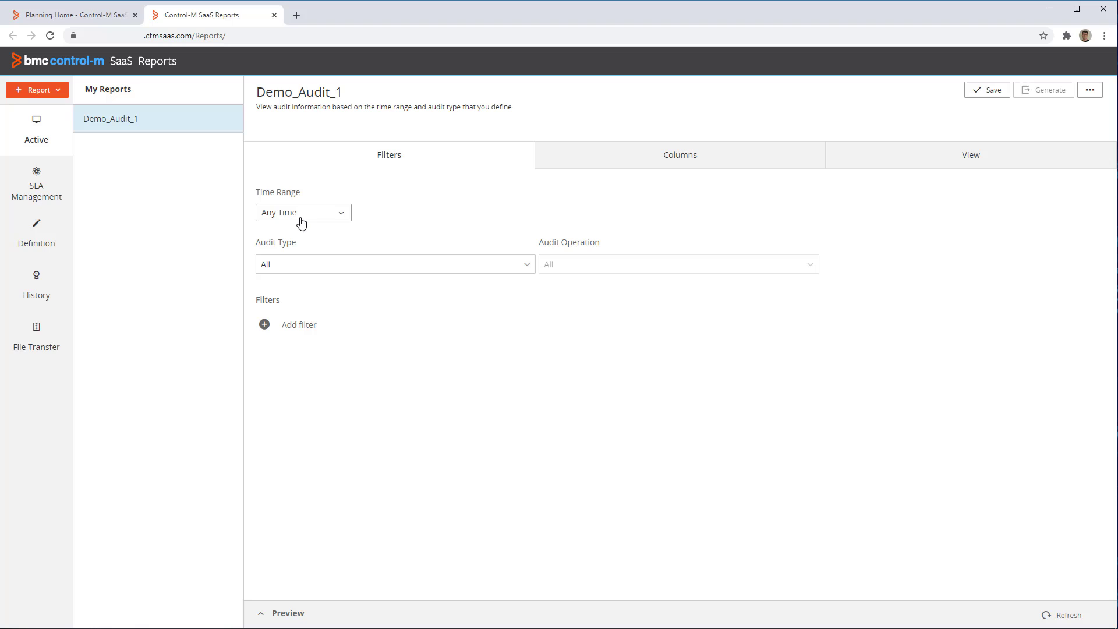
mouse_move(418, 254)
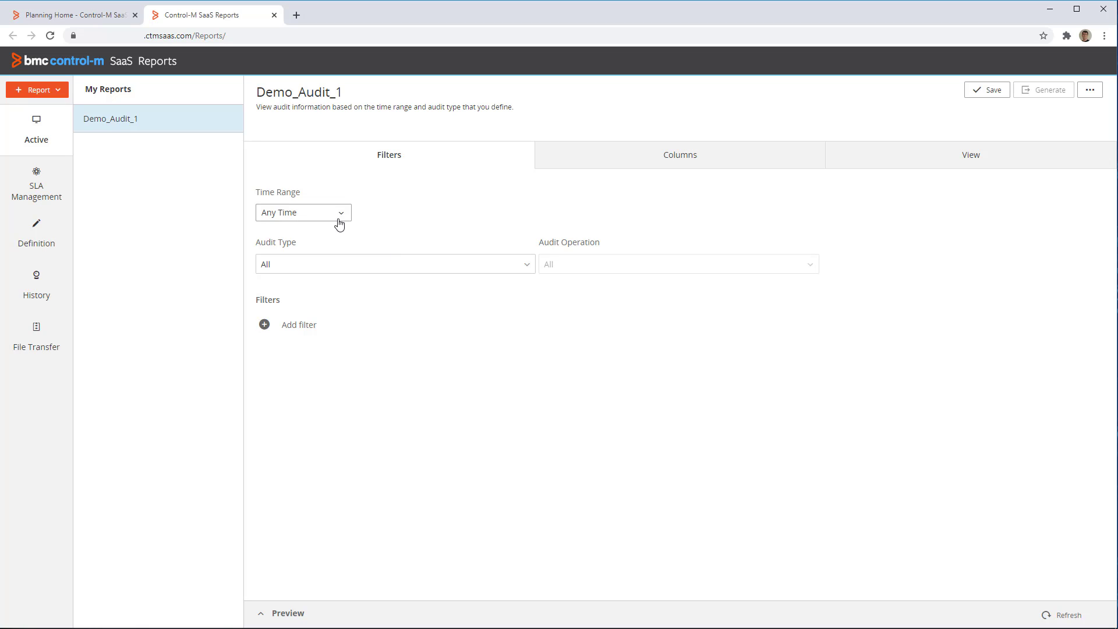
Step: Set the report's Time Range to the Last 7 days
left_click(303, 212)
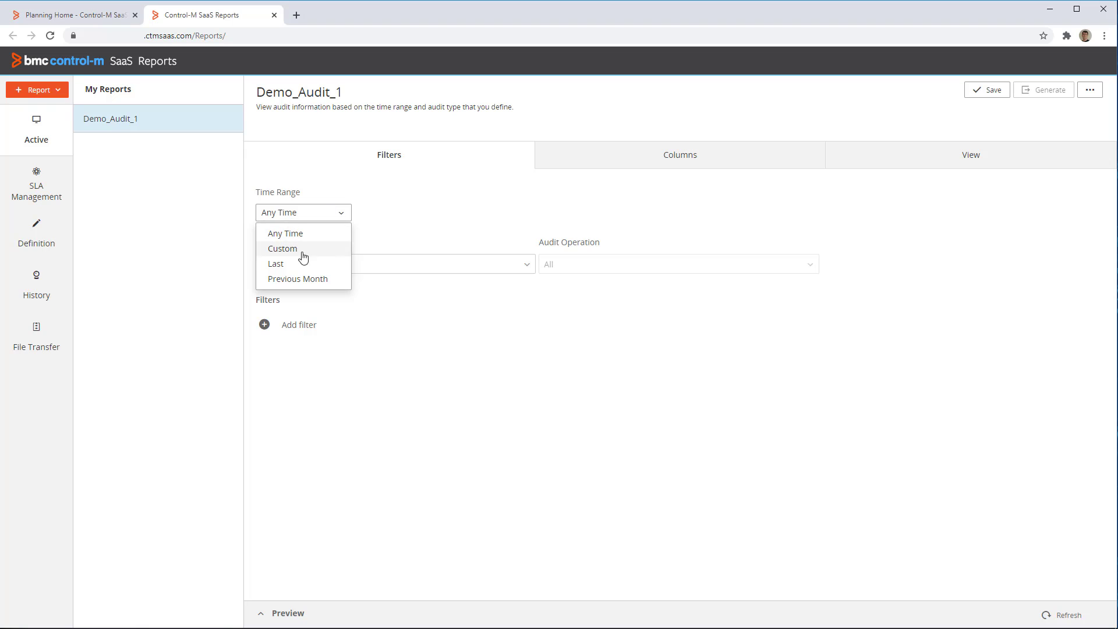
left_click(274, 263)
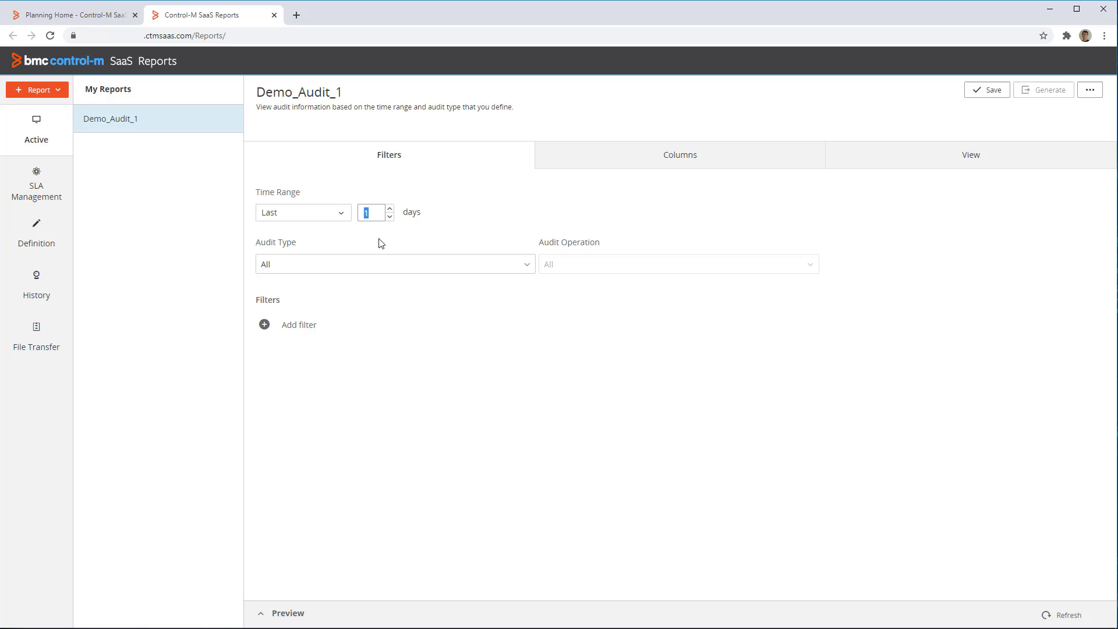
type("7")
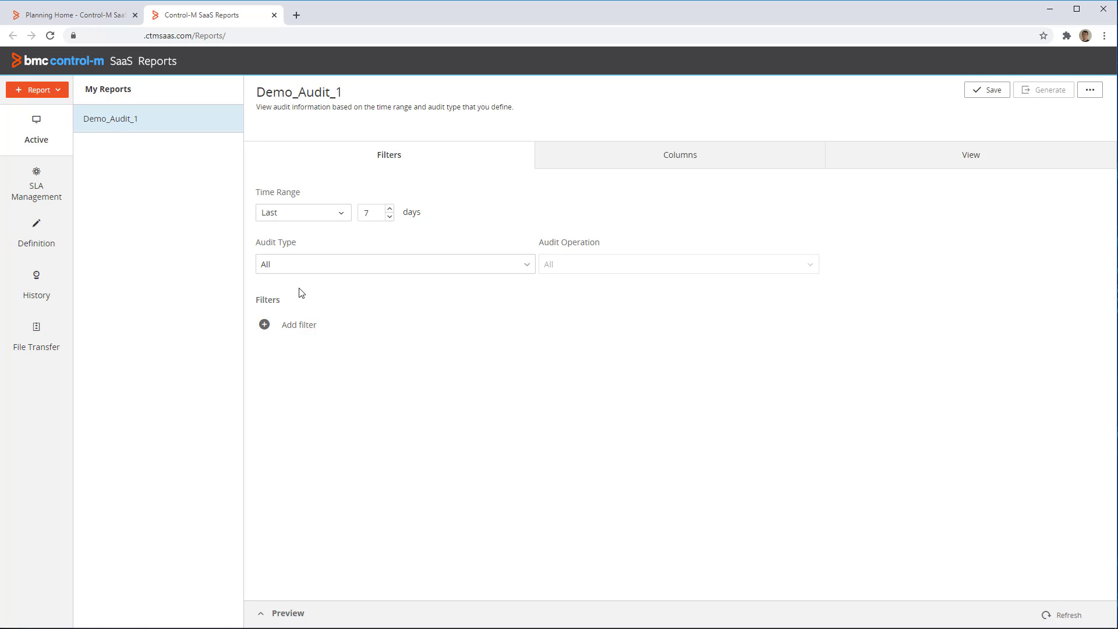
mouse_move(283, 278)
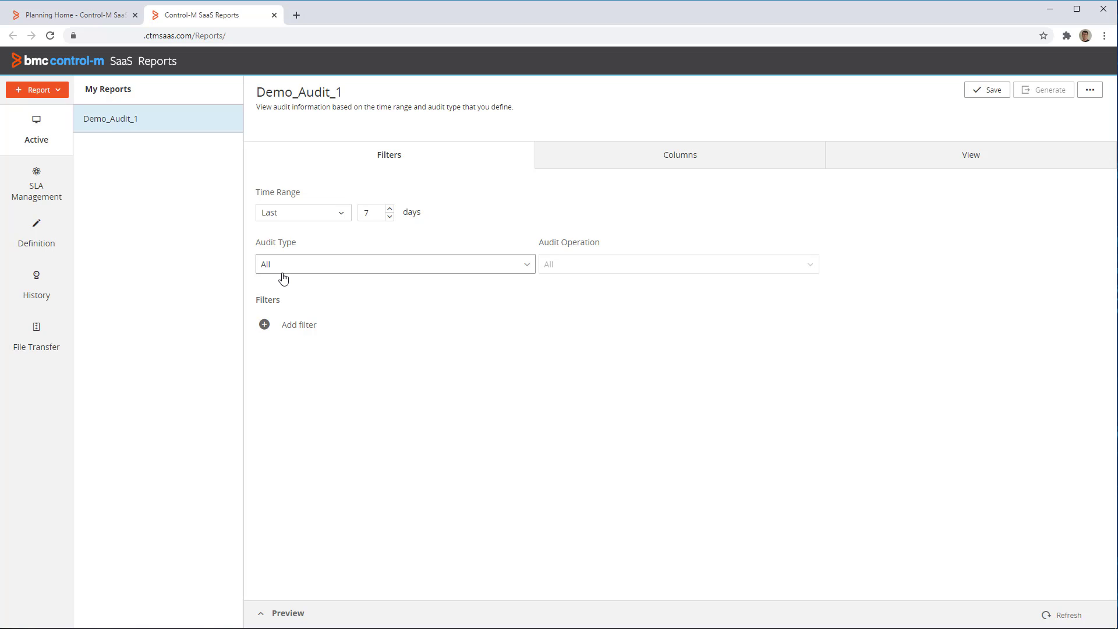
Step: Set Audit Type to Active Network, leaving Audit Operation on All
left_click(395, 264)
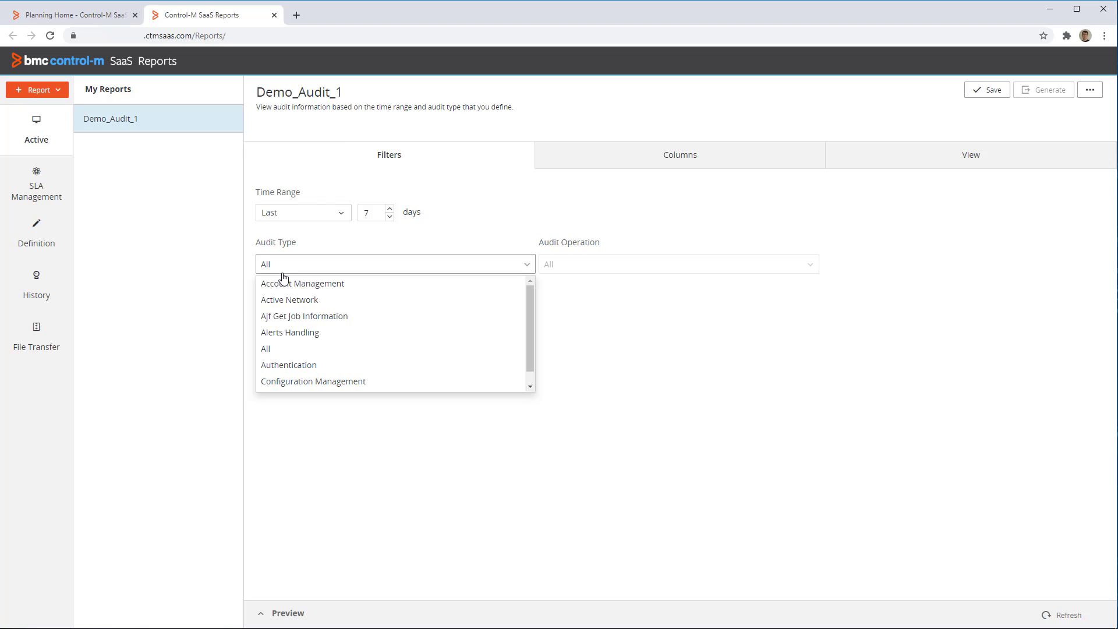
mouse_move(424, 385)
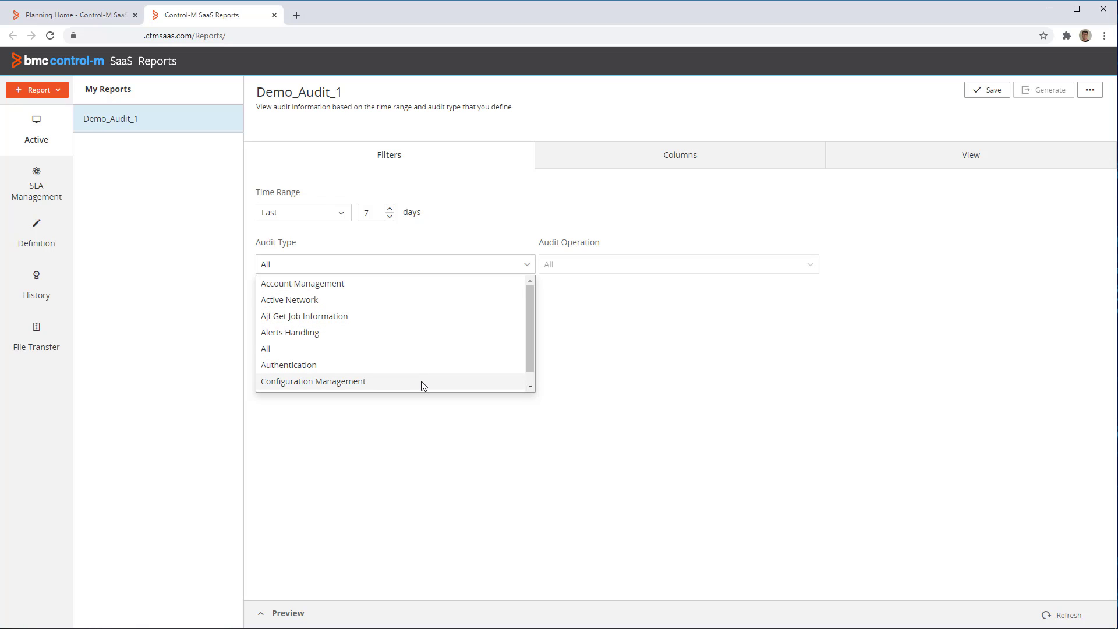
mouse_move(331, 299)
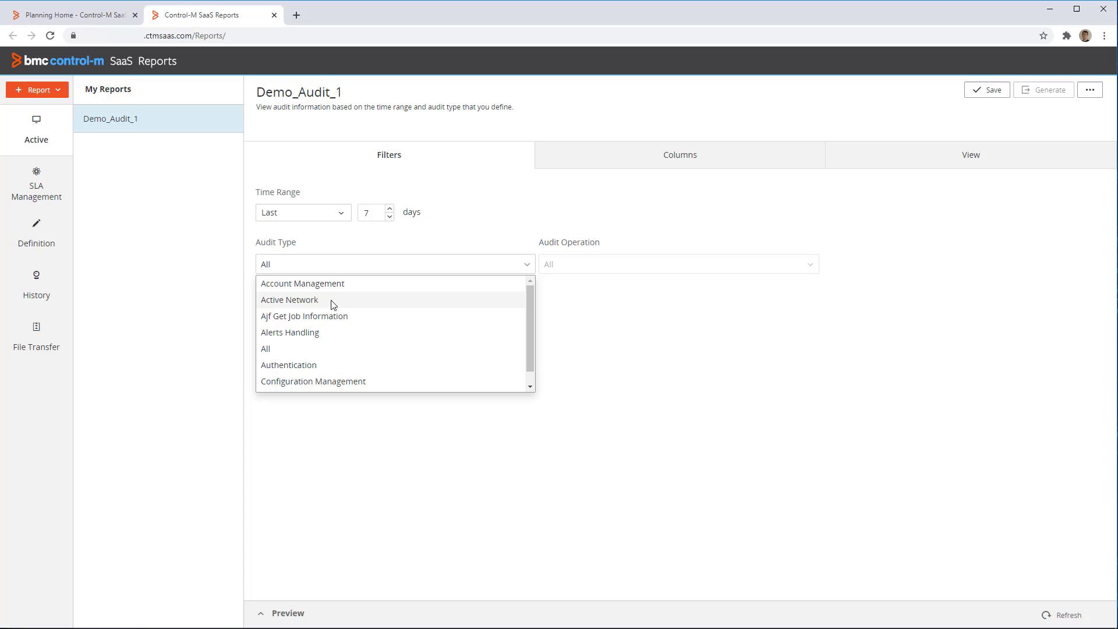
left_click(290, 299)
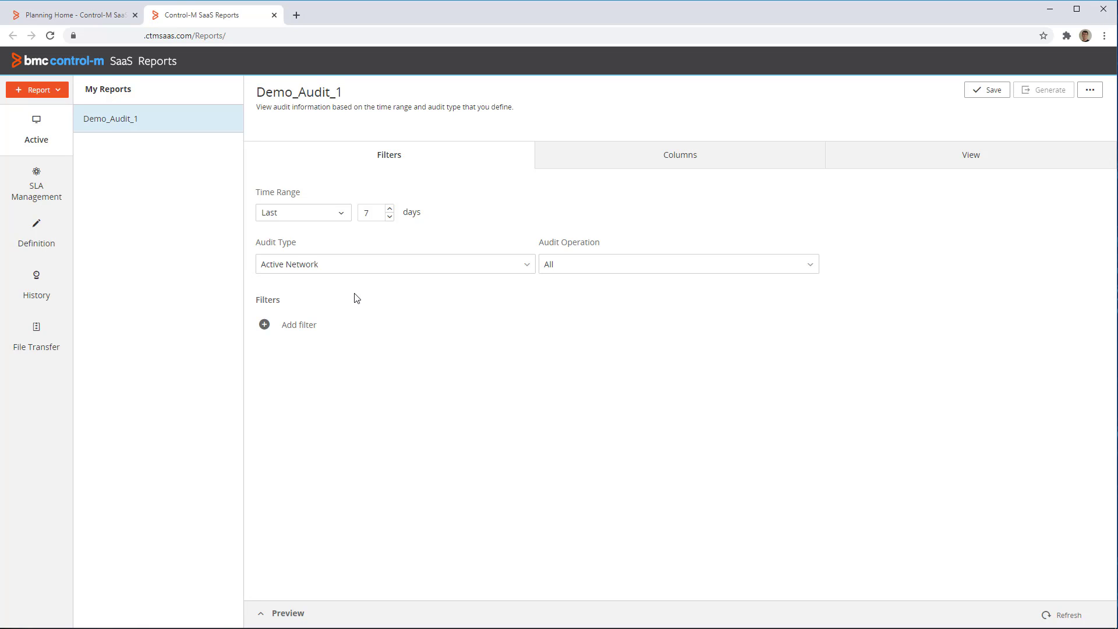
mouse_move(588, 302)
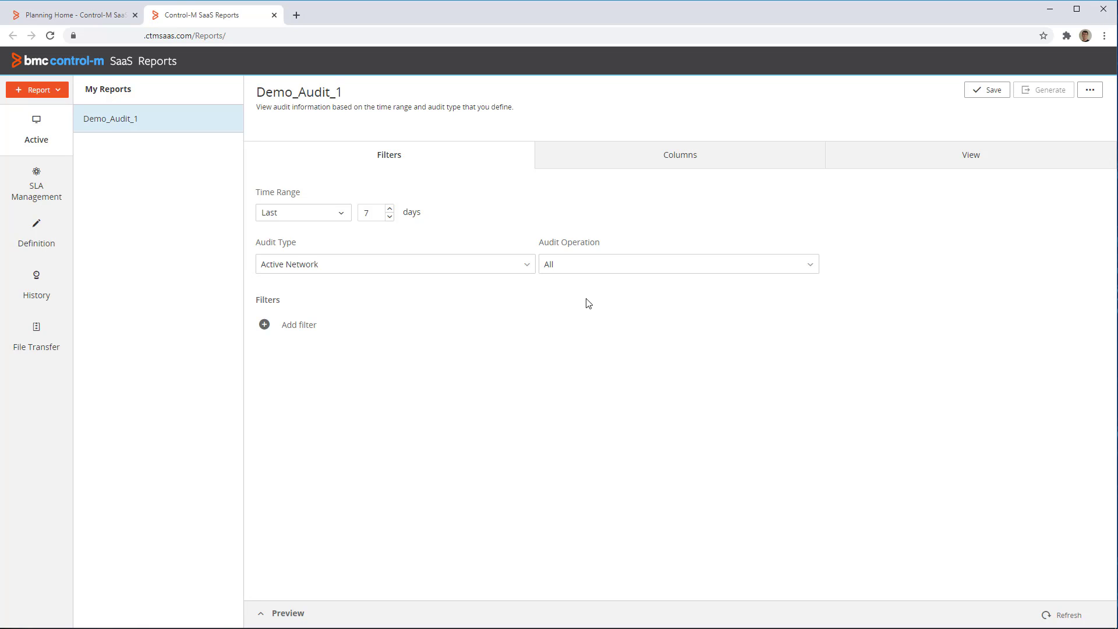
mouse_move(852, 284)
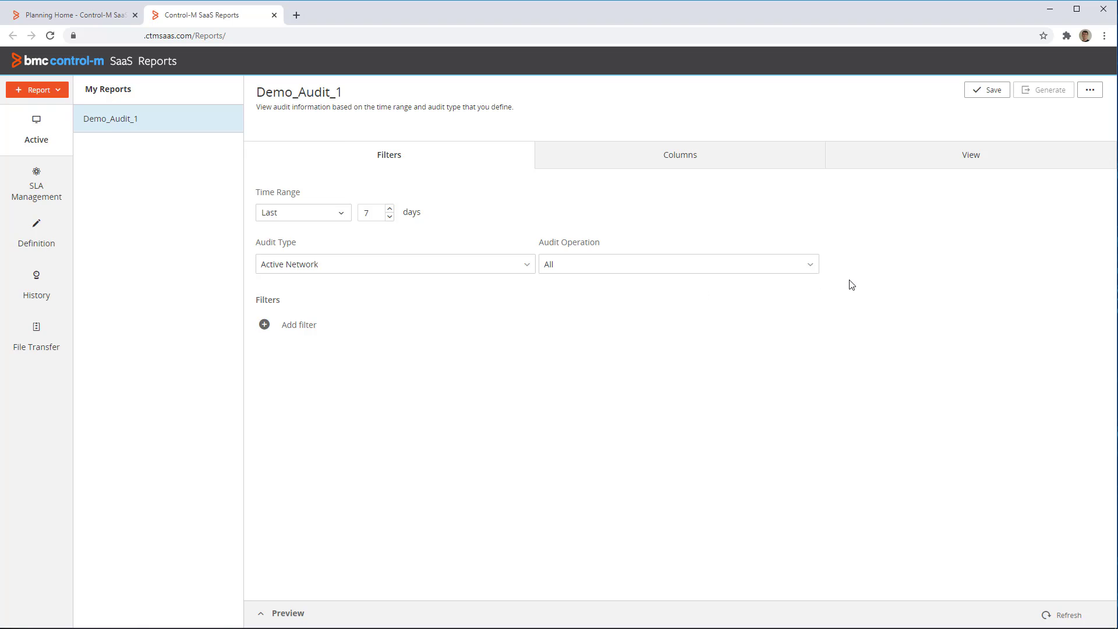
mouse_move(812, 264)
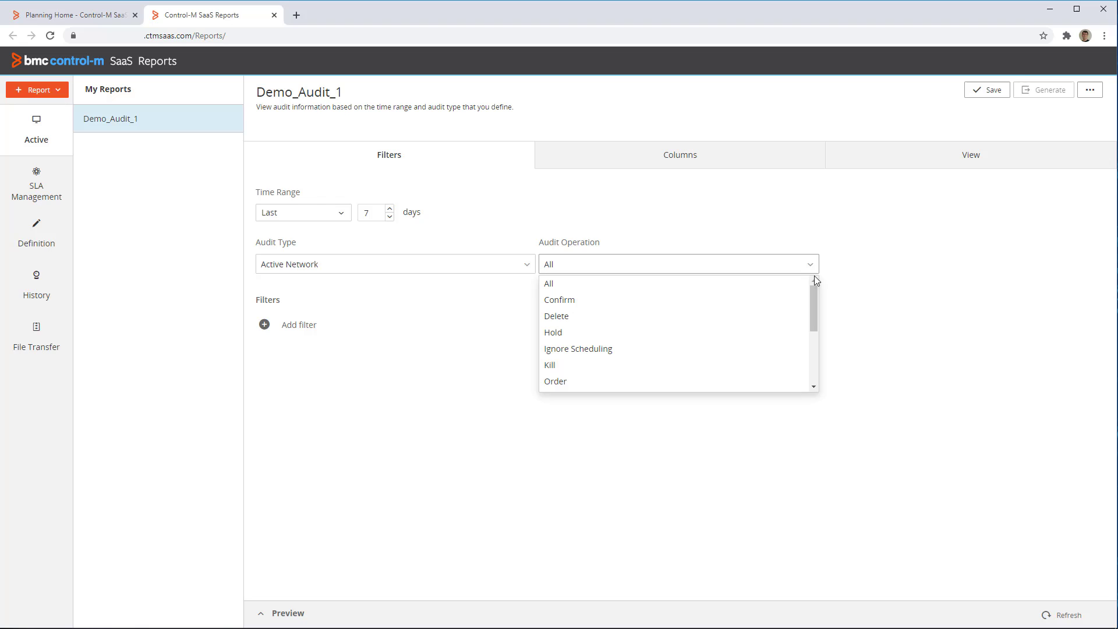
scroll("down", 3)
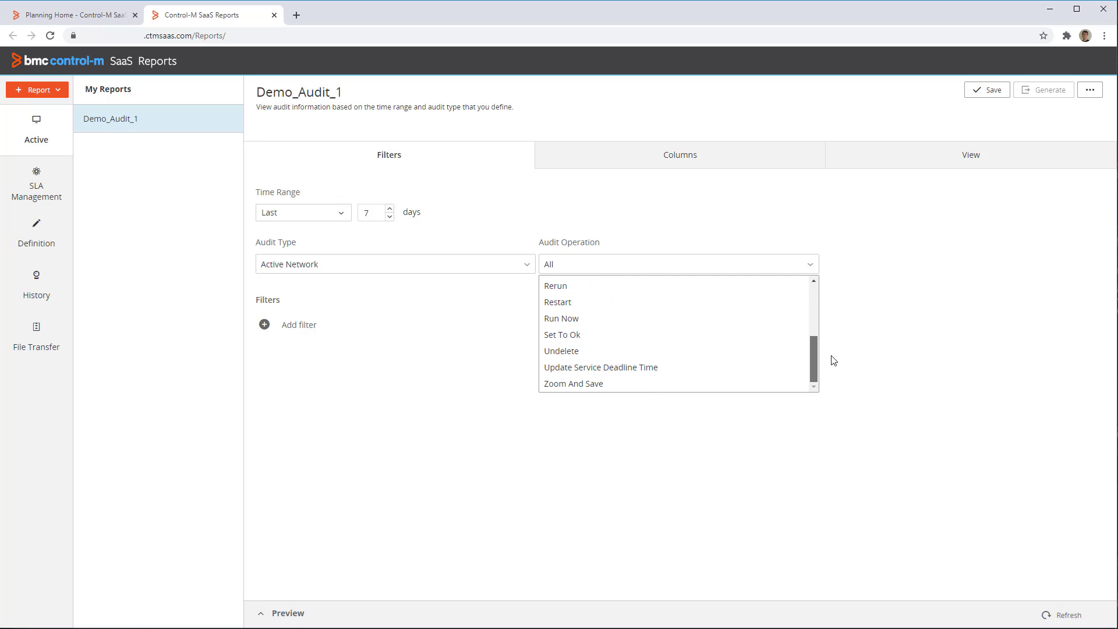
scroll("up", 3)
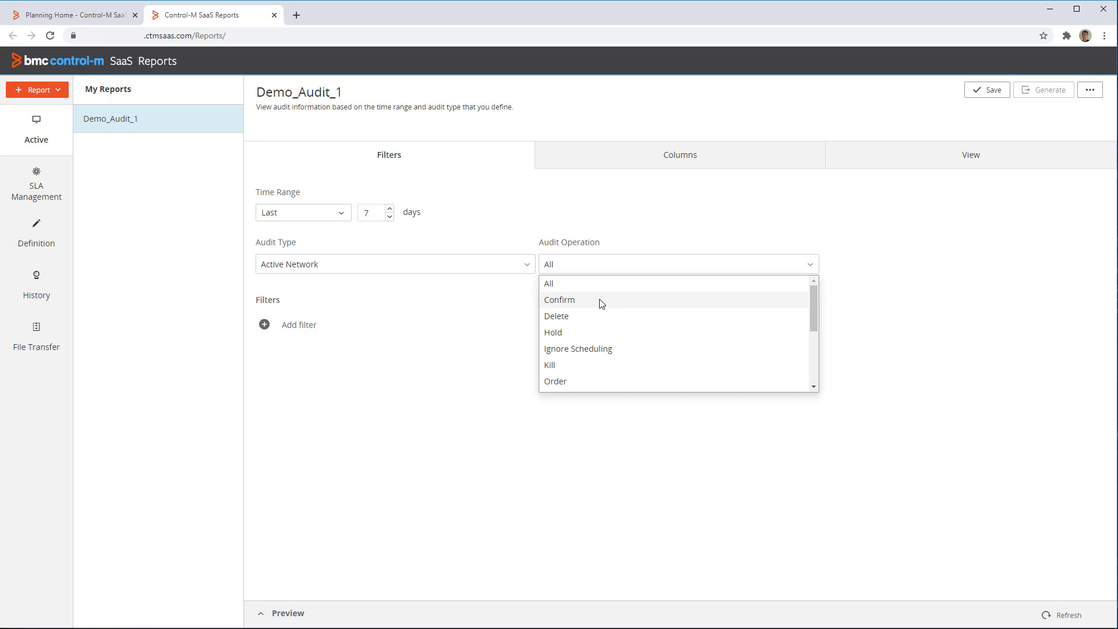
left_click(312, 386)
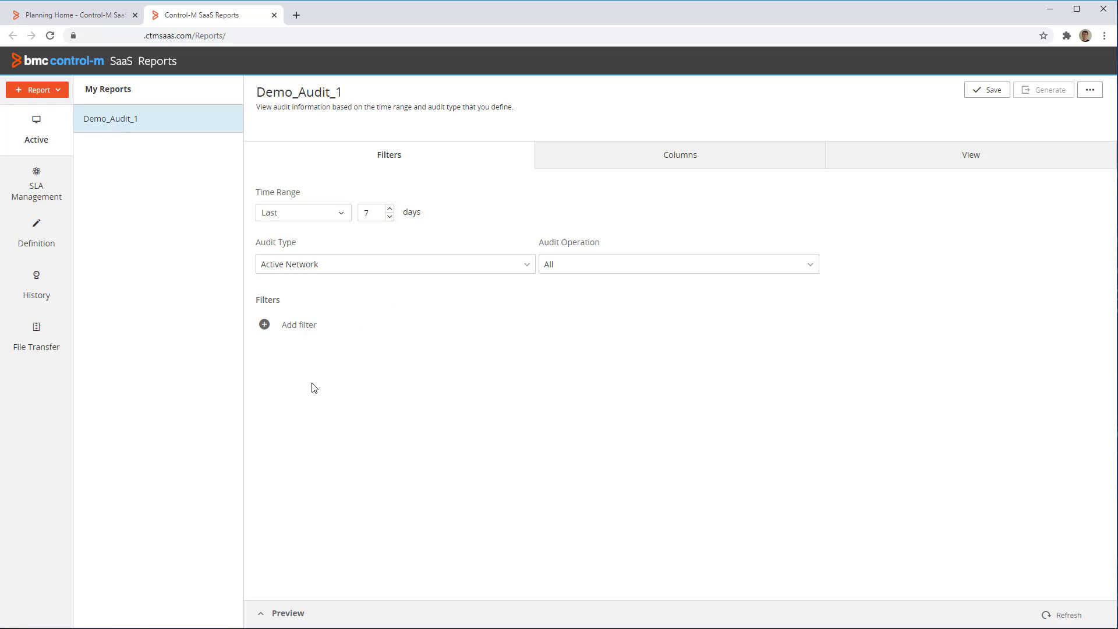
Step: Load the report preview showing rerun, set-to-OK, release and hold operations
left_click(287, 613)
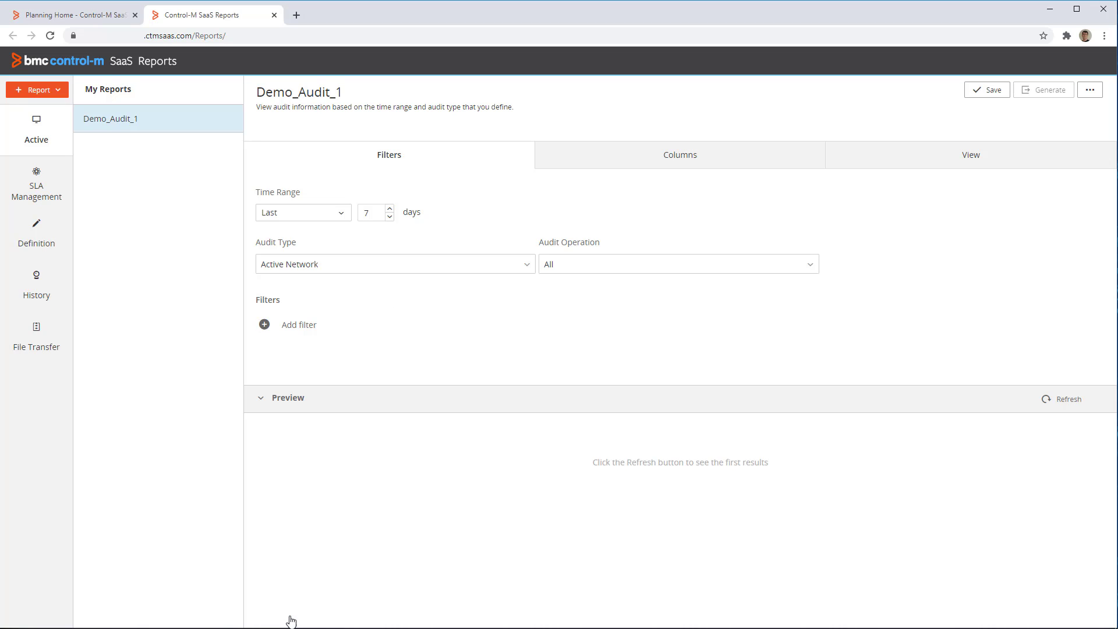
mouse_move(970, 510)
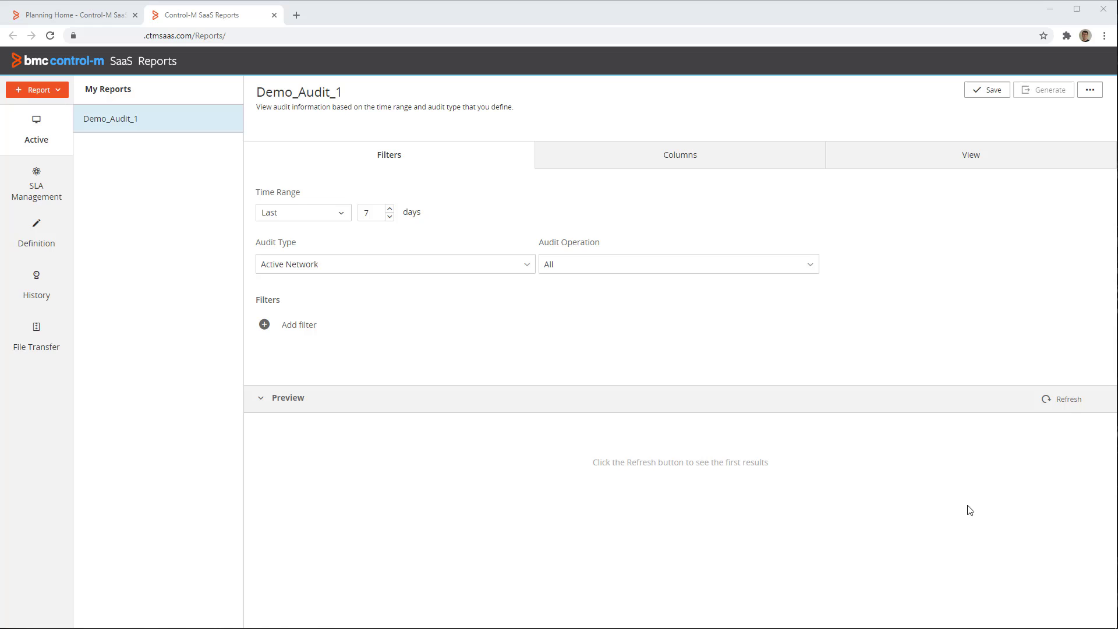
left_click(1068, 399)
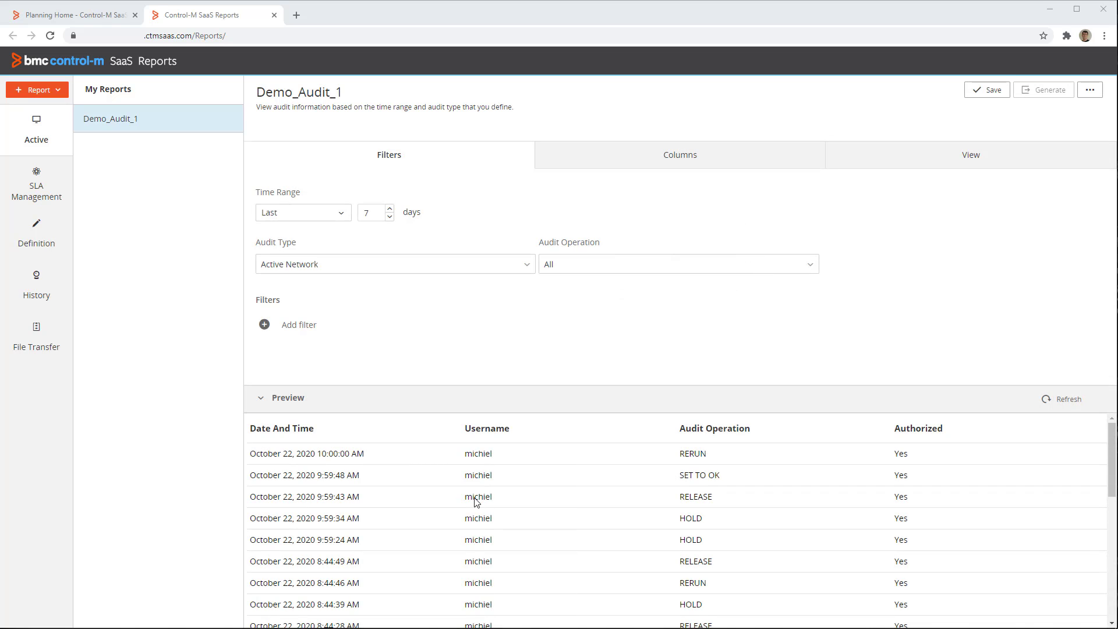
mouse_move(709, 486)
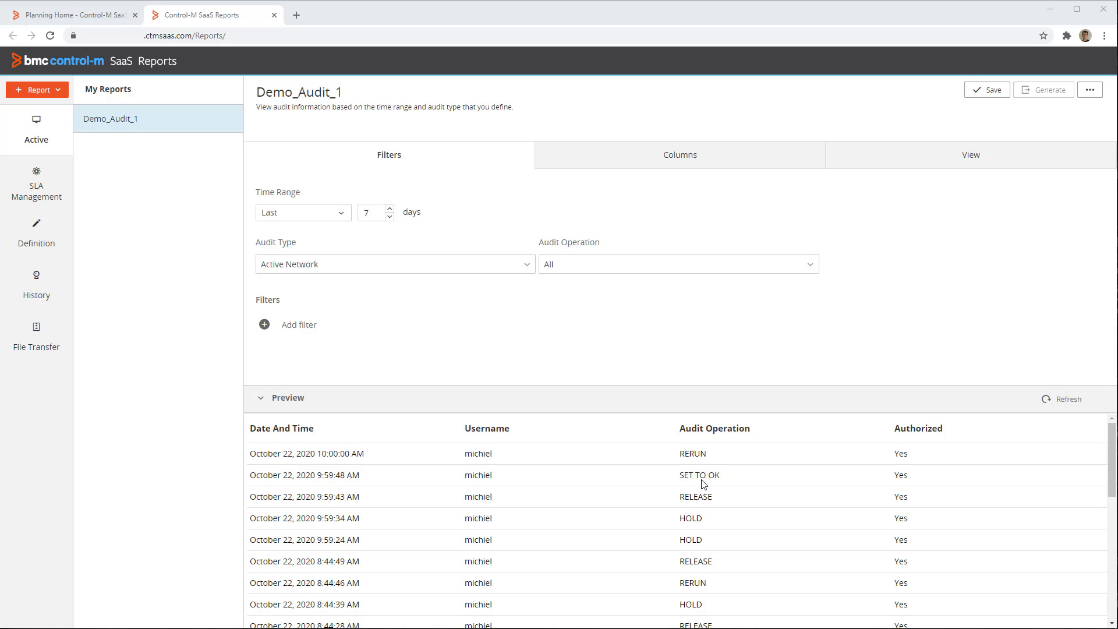
mouse_move(729, 474)
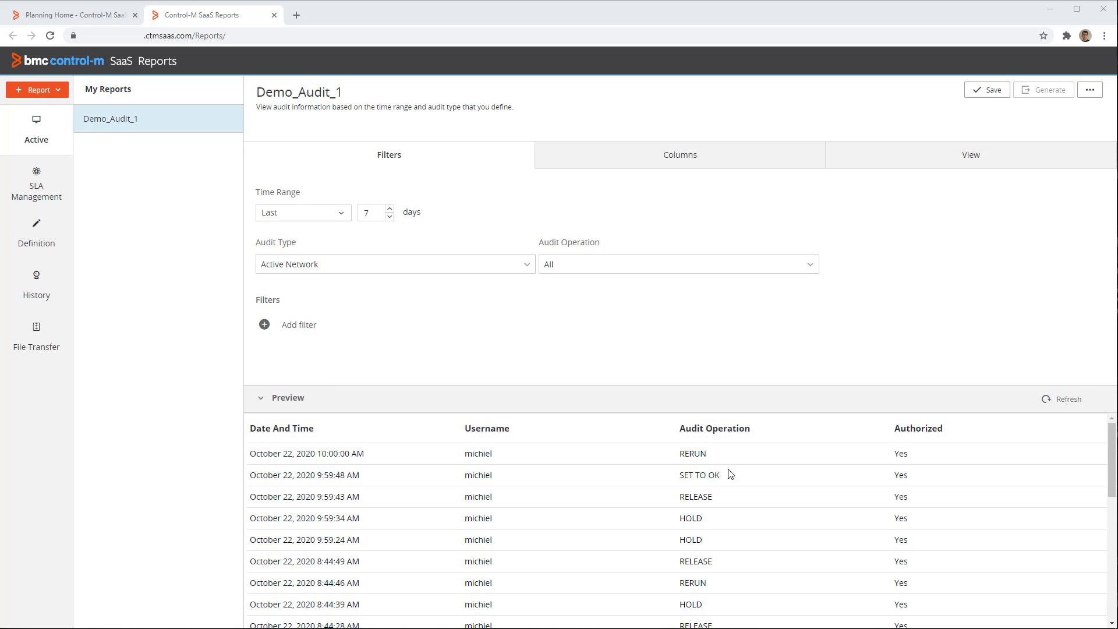
mouse_move(683, 212)
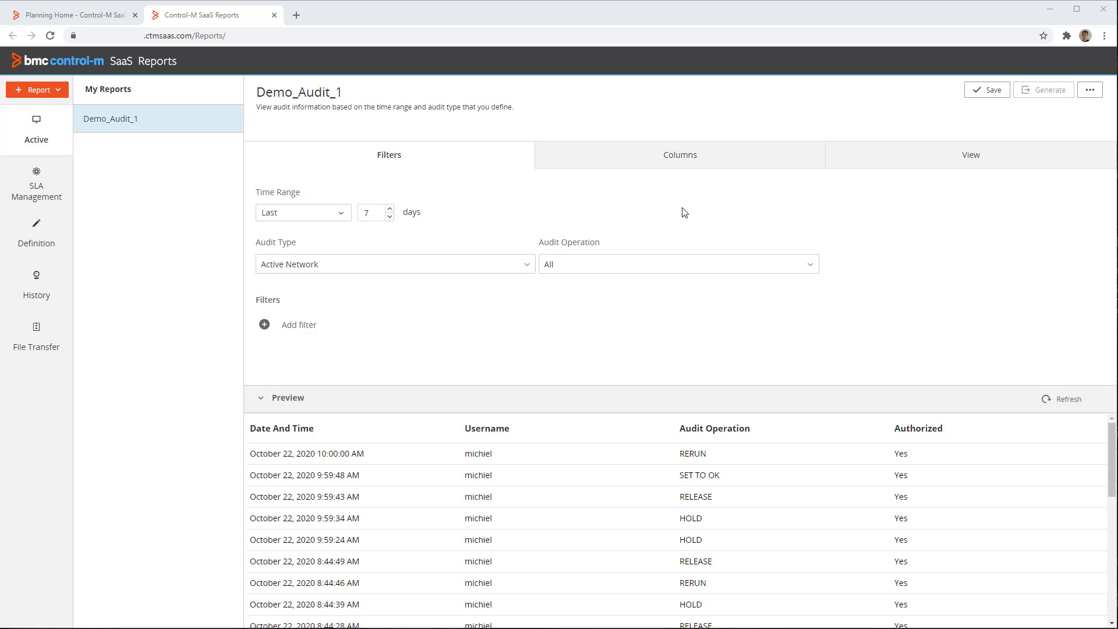
mouse_move(652, 160)
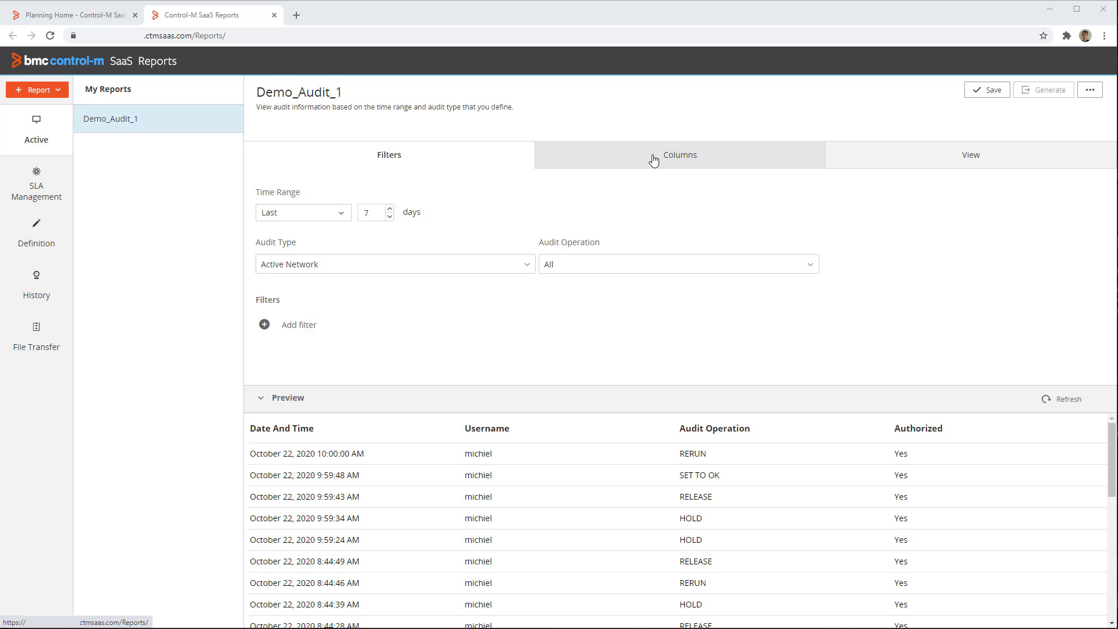
Step: Show the report's visible columns: Date And Time, Username, Audit Operation, Authorized
left_click(678, 155)
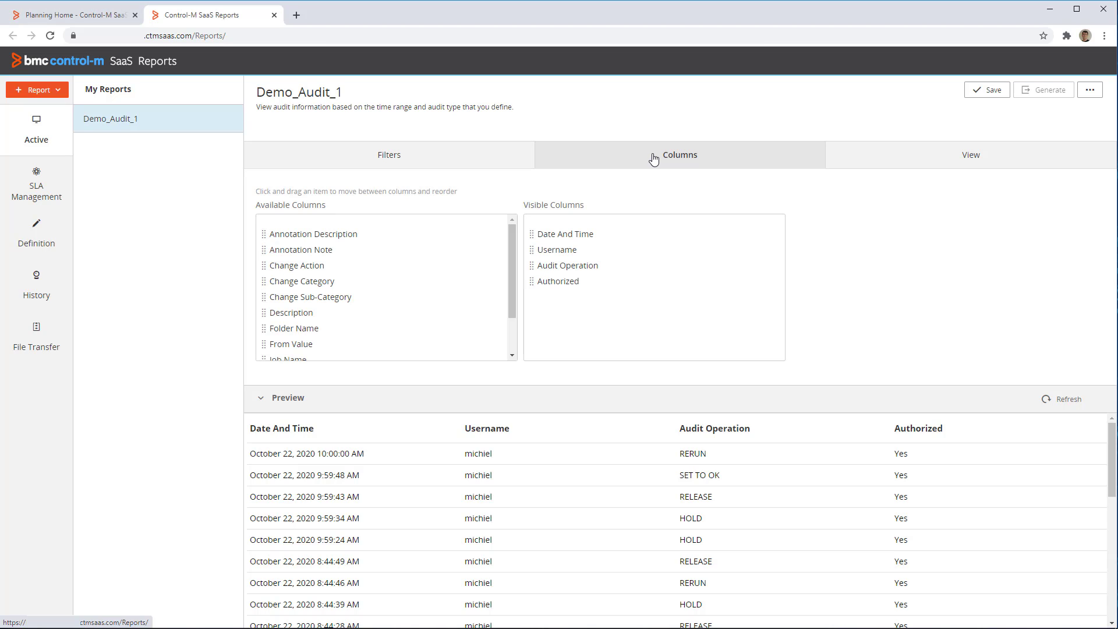
mouse_move(292, 328)
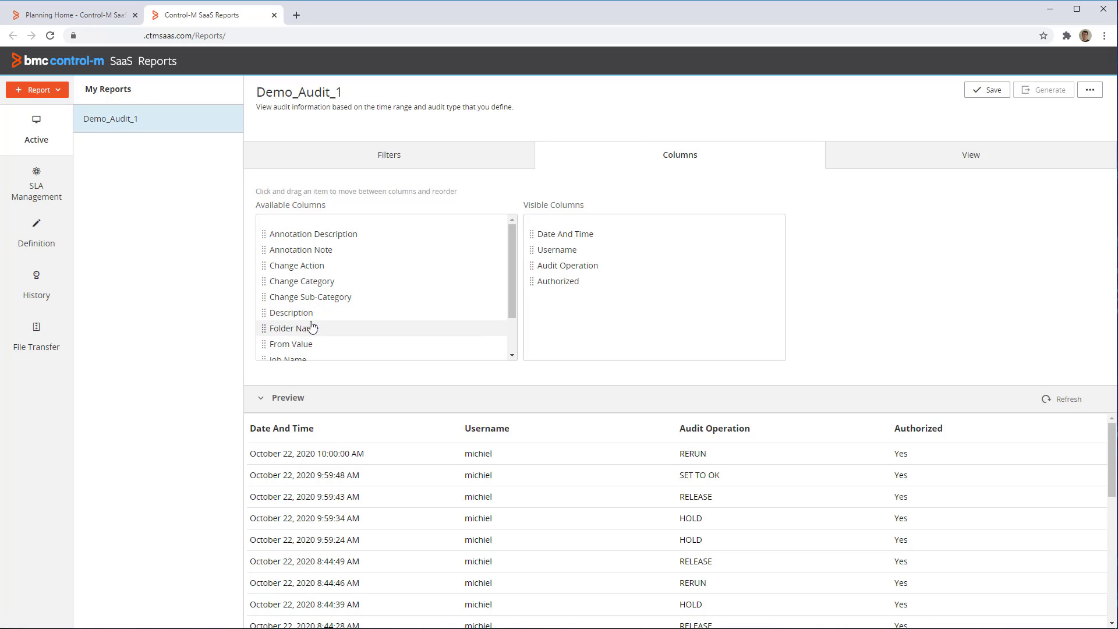
mouse_move(282, 336)
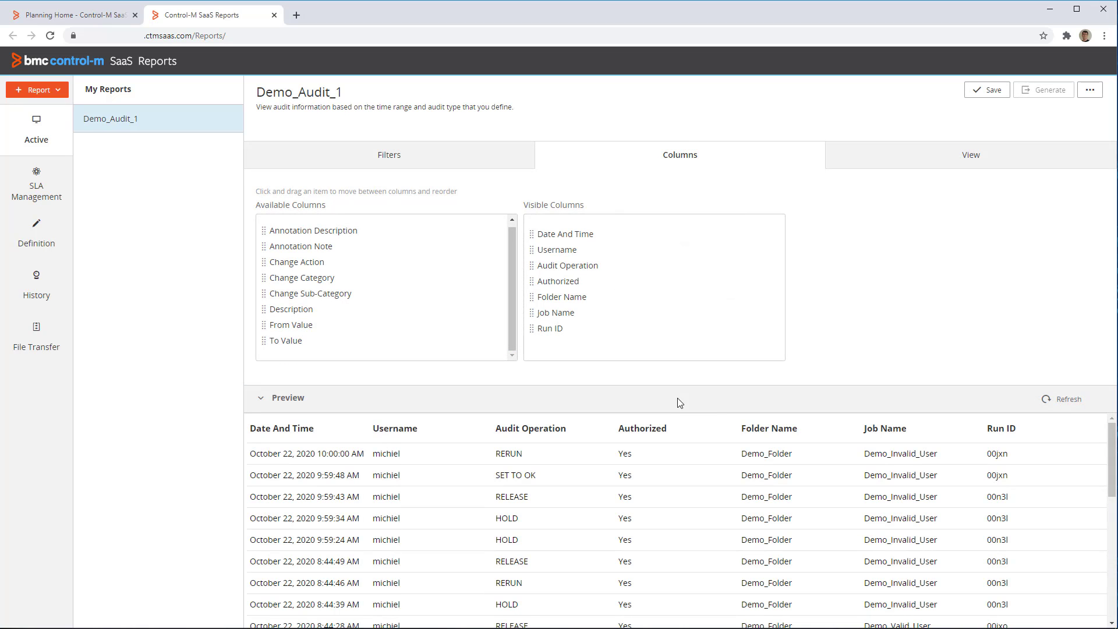
mouse_move(999, 490)
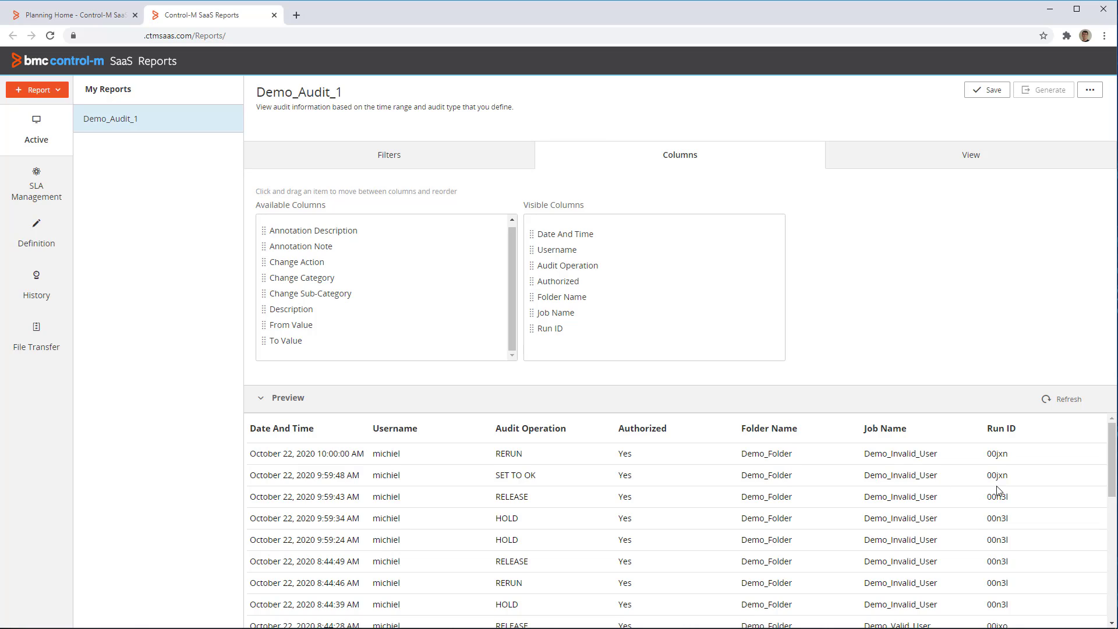
mouse_move(376, 427)
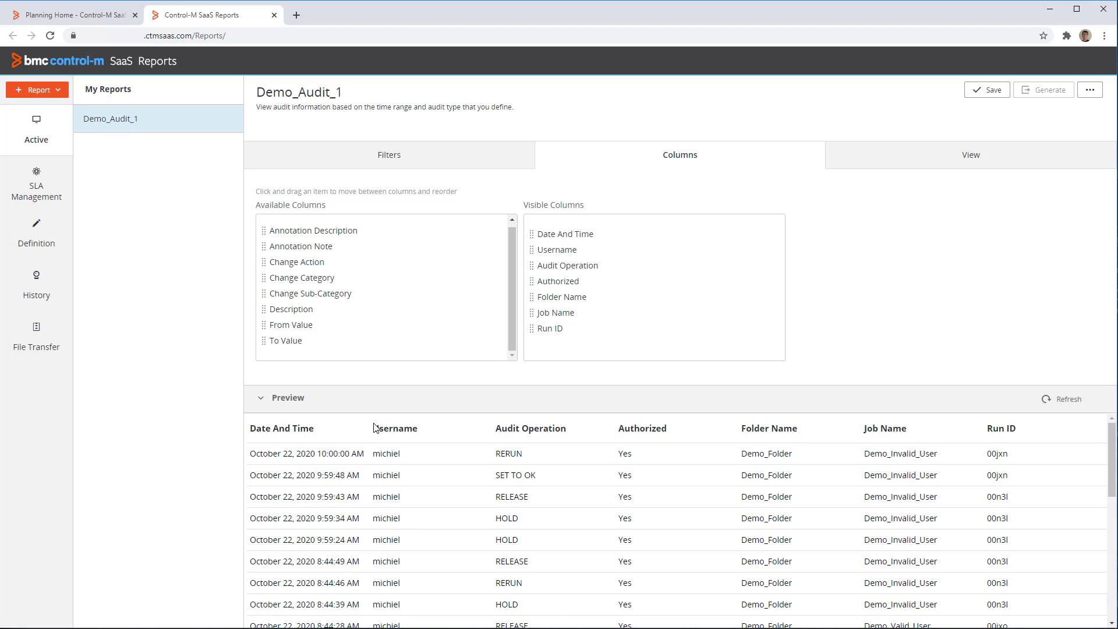
mouse_move(986, 89)
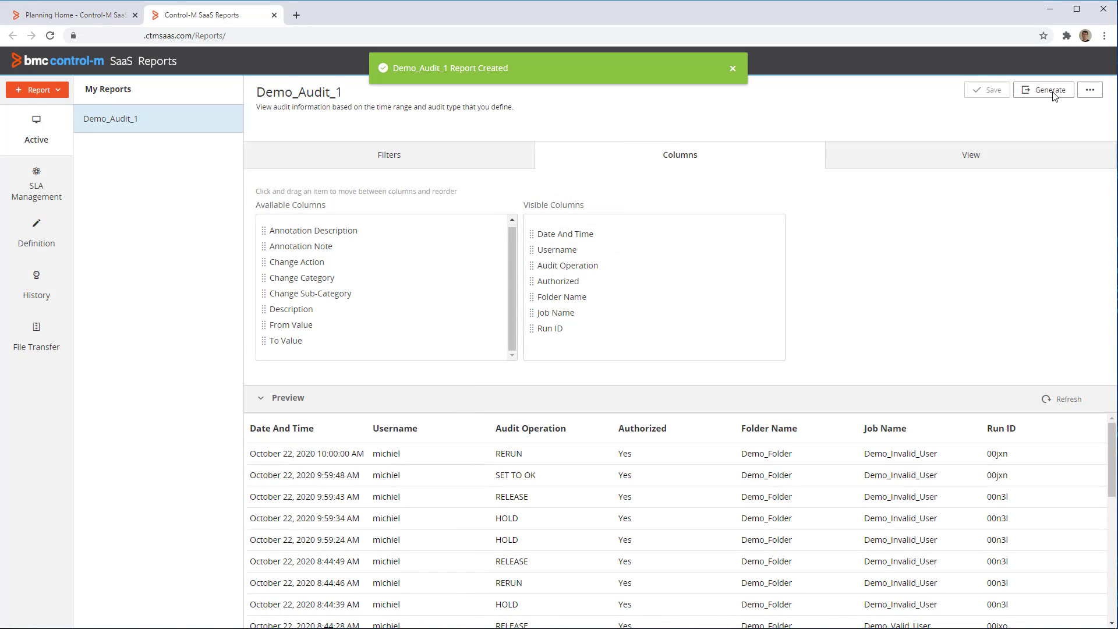
Step: Generate Demo_Audit_1 as a PDF download and return to the Planning home
left_click(732, 67)
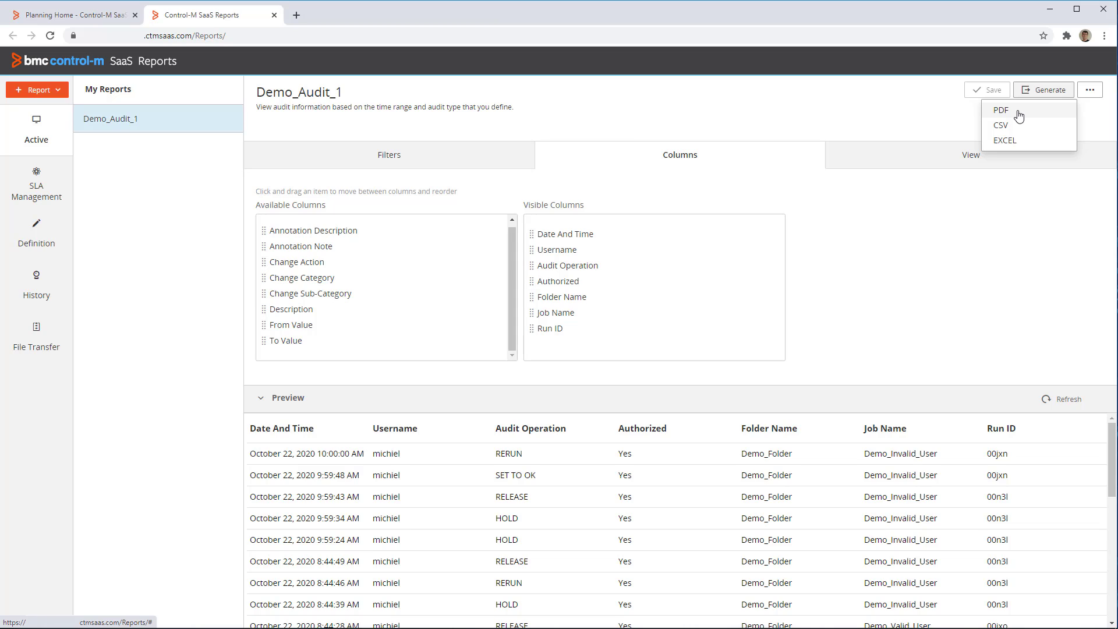
mouse_move(1018, 120)
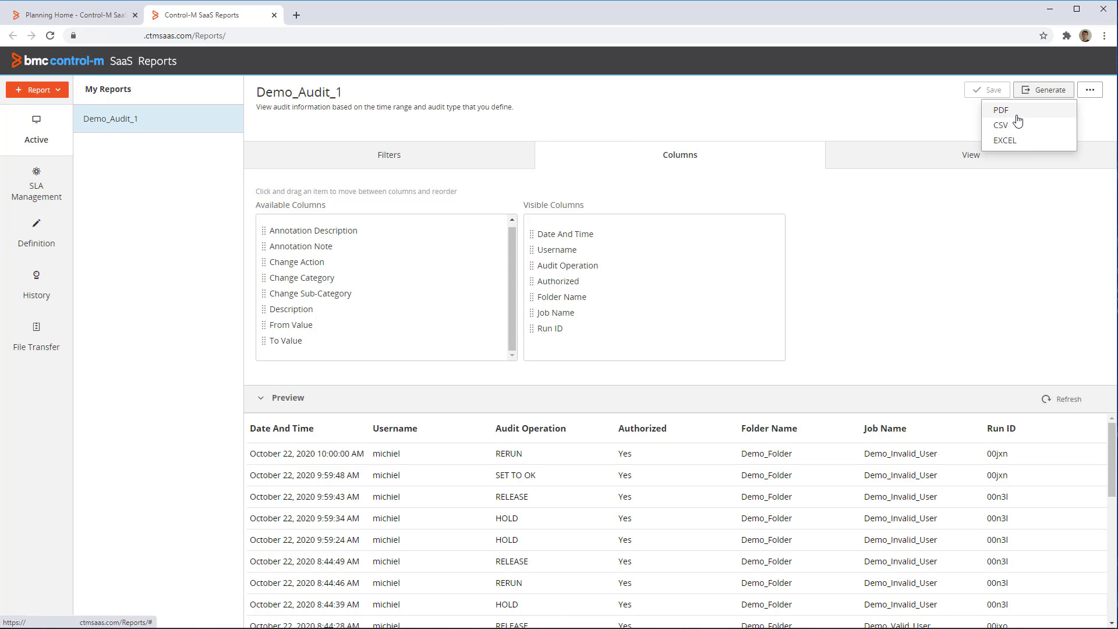
left_click(1000, 109)
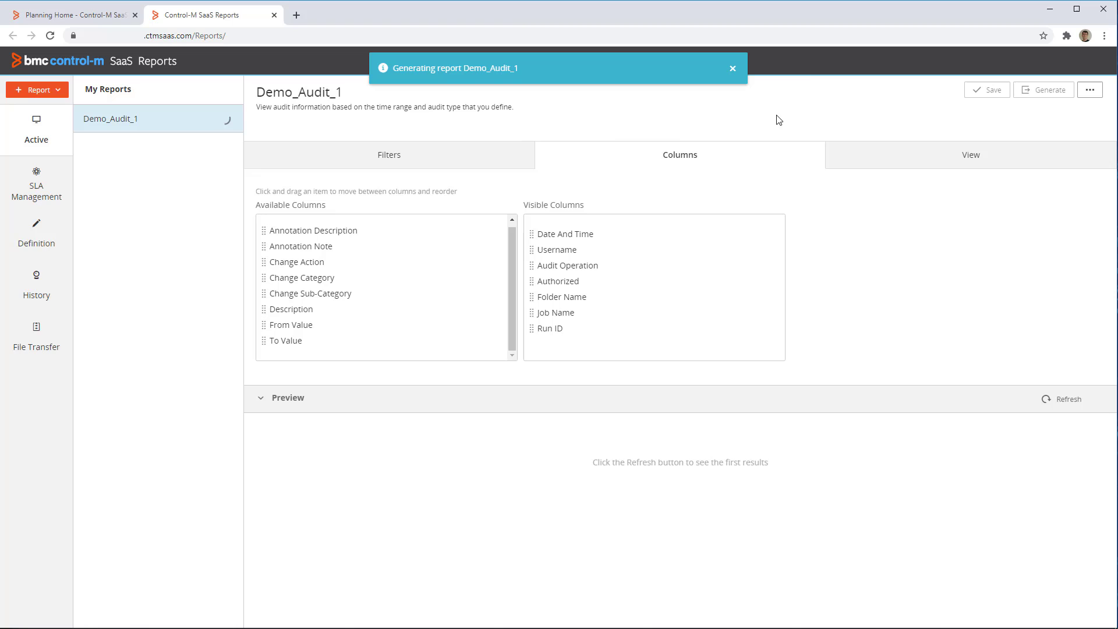
mouse_move(574, 201)
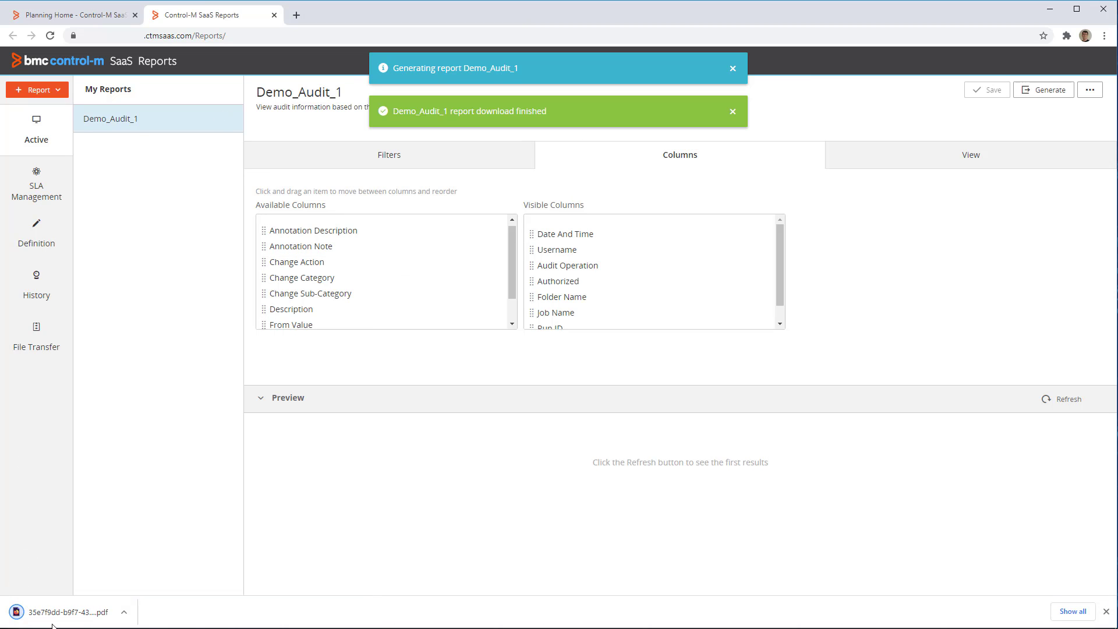
left_click(732, 68)
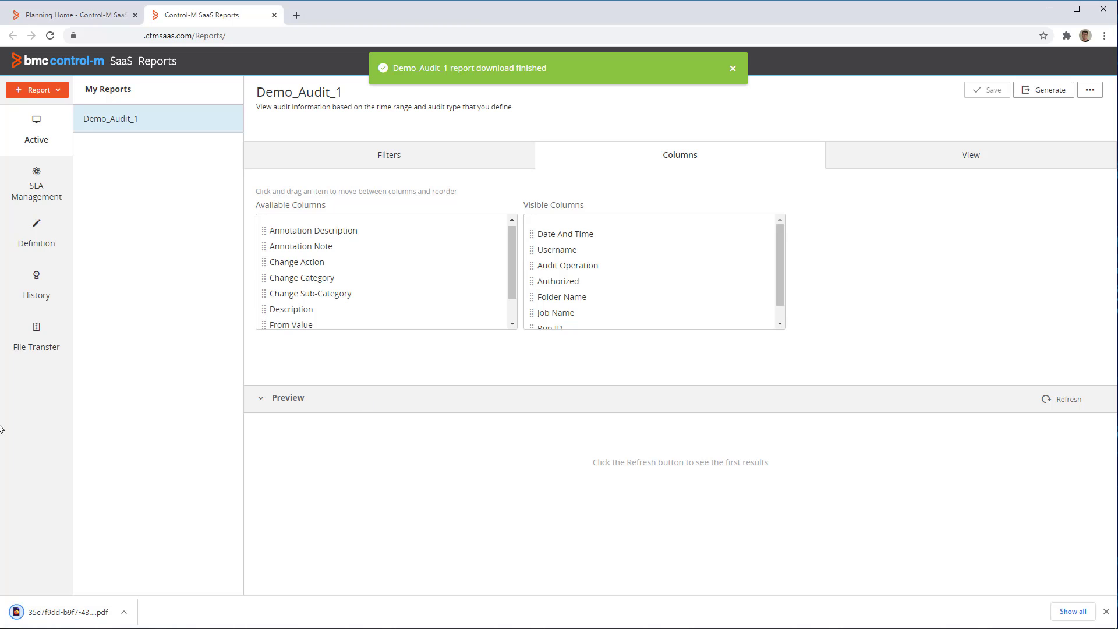
left_click(733, 67)
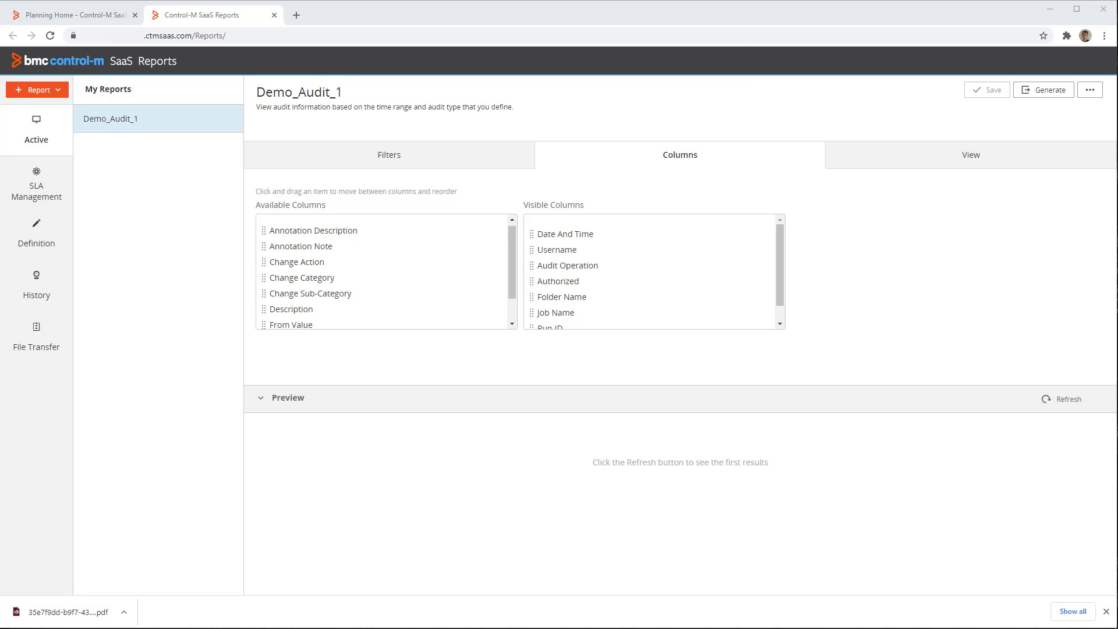
mouse_move(198, 299)
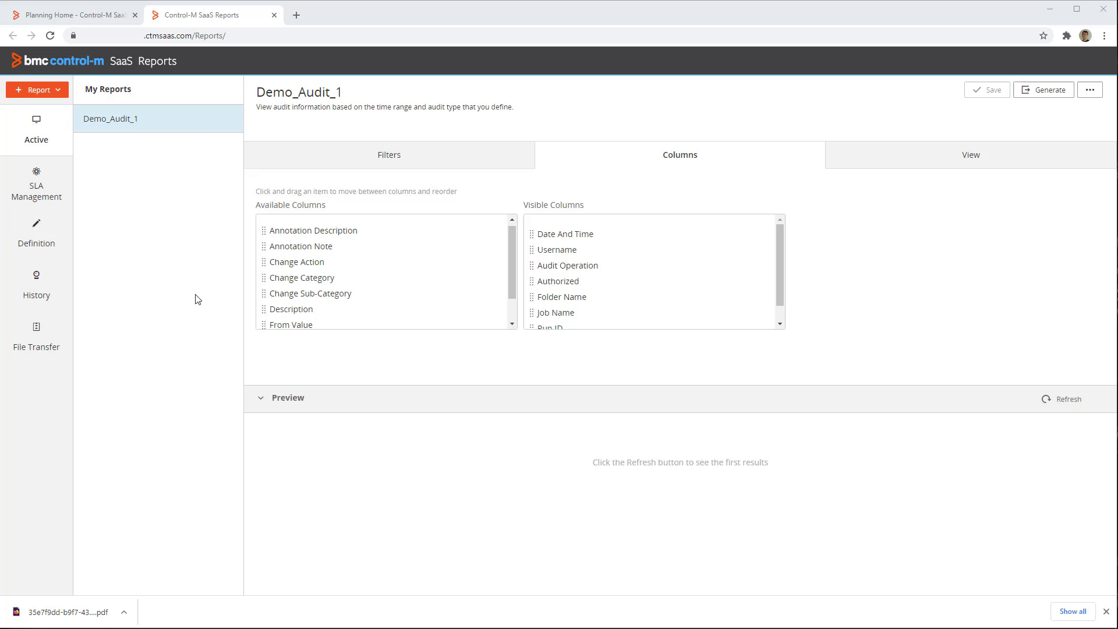
left_click(71, 14)
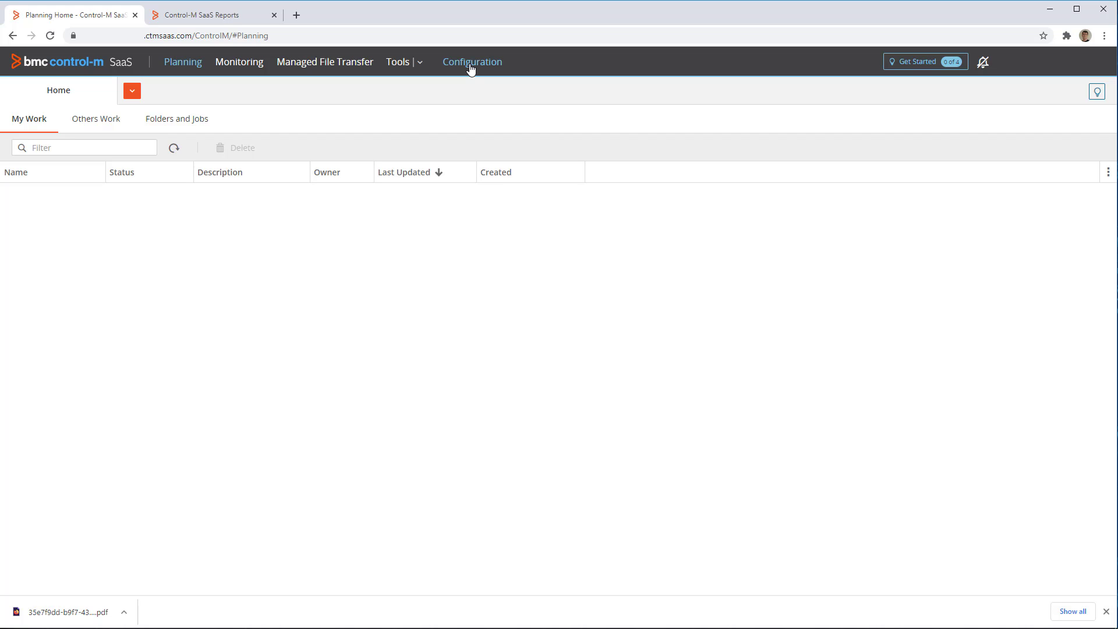
Step: Require user annotation for Active job operations in System Settings and save
left_click(471, 62)
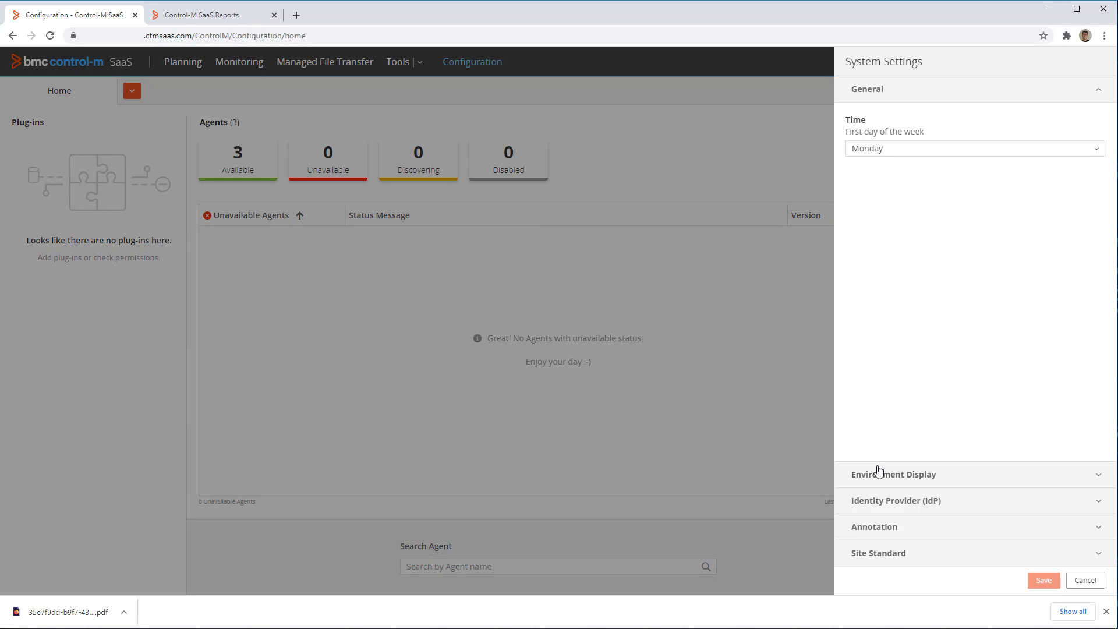
mouse_move(989, 538)
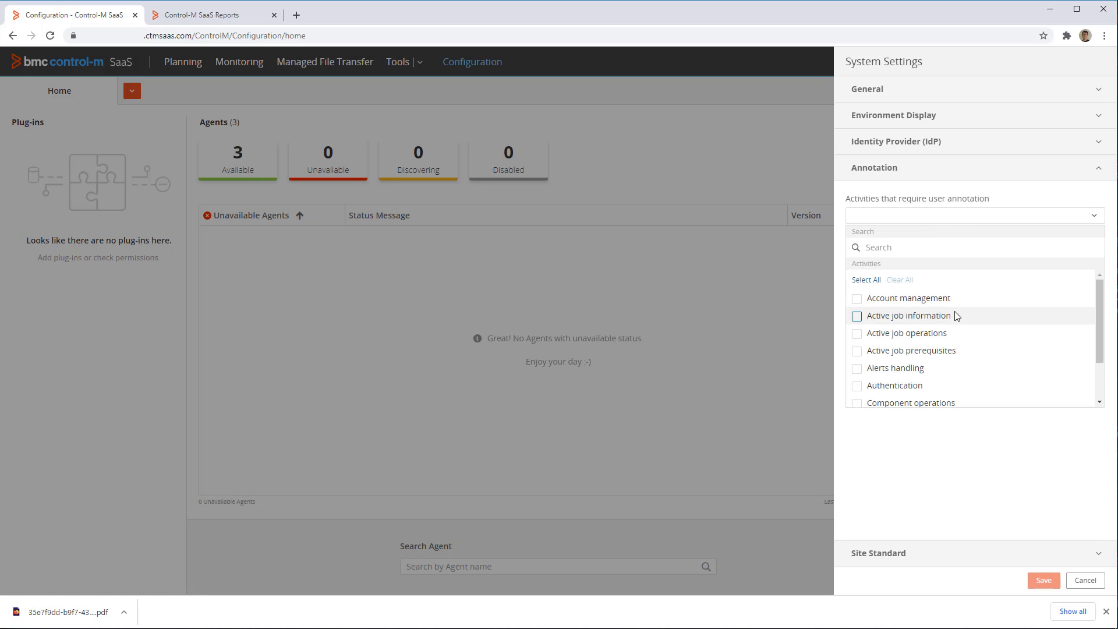
left_click(857, 335)
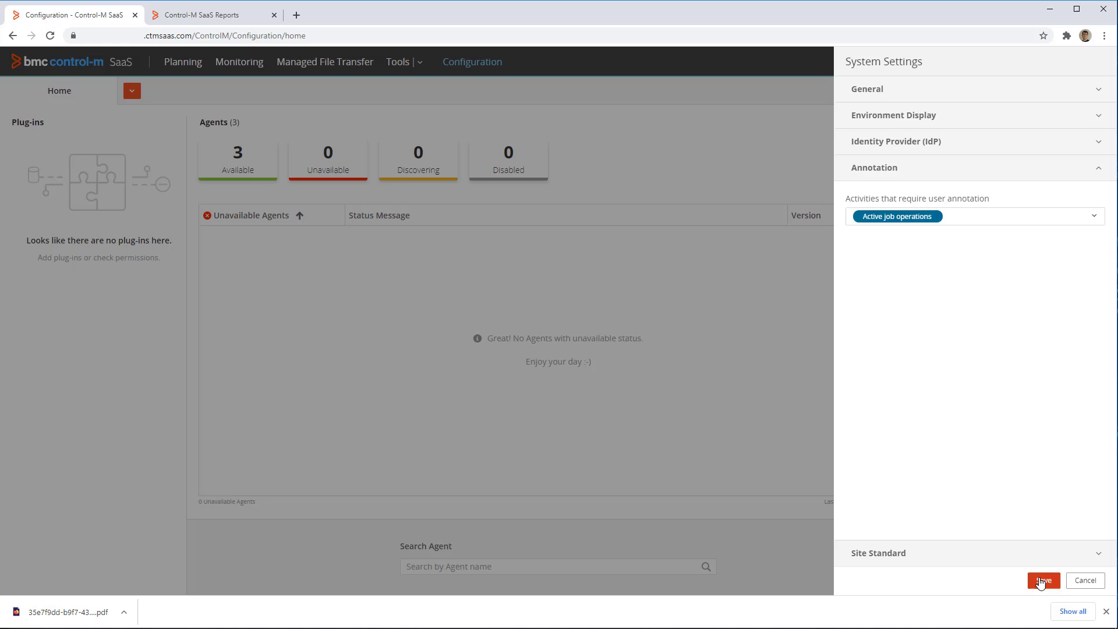
left_click(1041, 580)
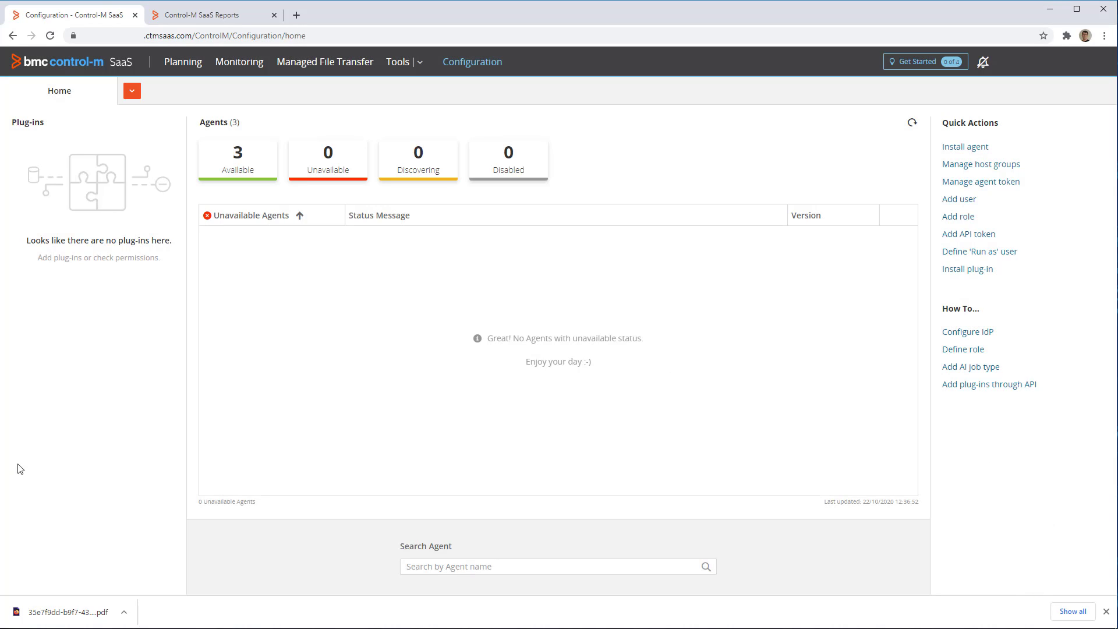
Step: Rerun Demo_Invalid_User with annotation 'The job failed so I needed to rerun'
left_click(239, 62)
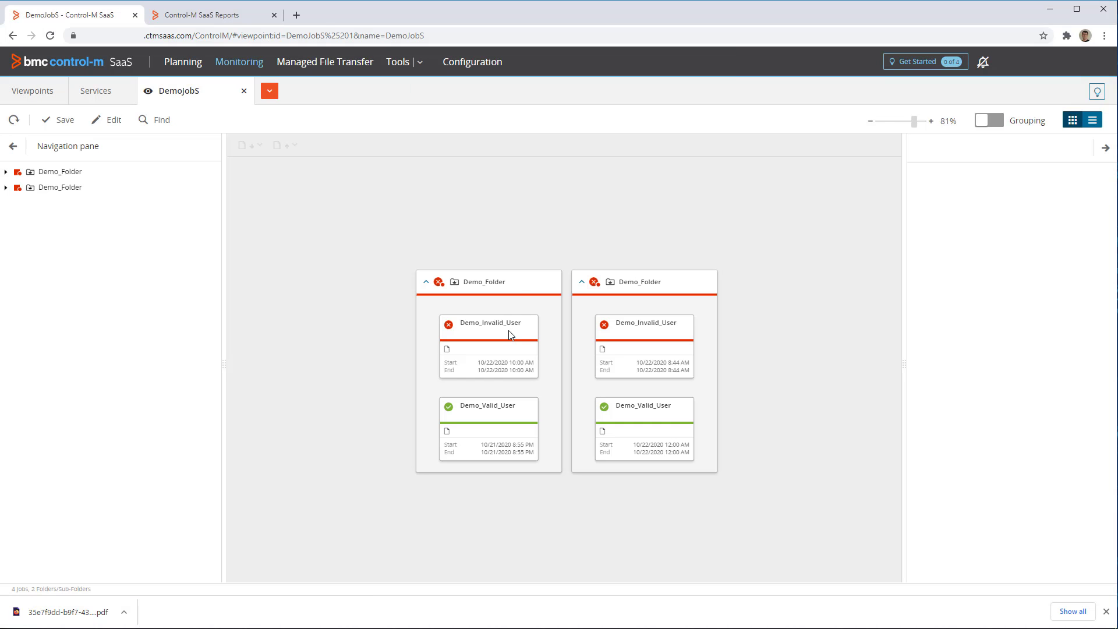
left_click(383, 144)
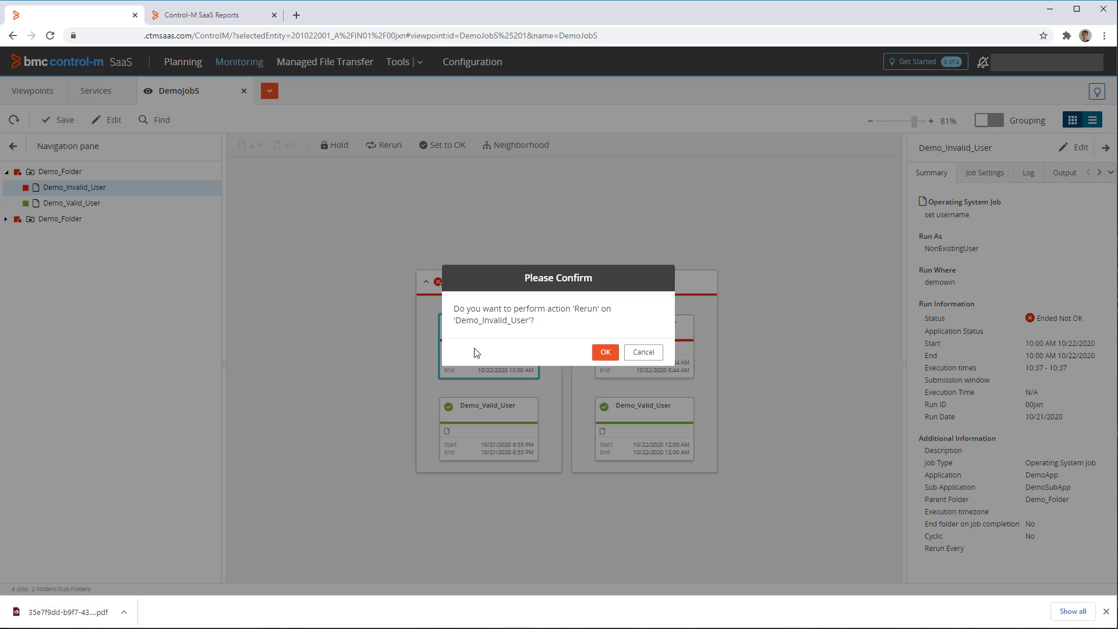
left_click(604, 351)
type("The")
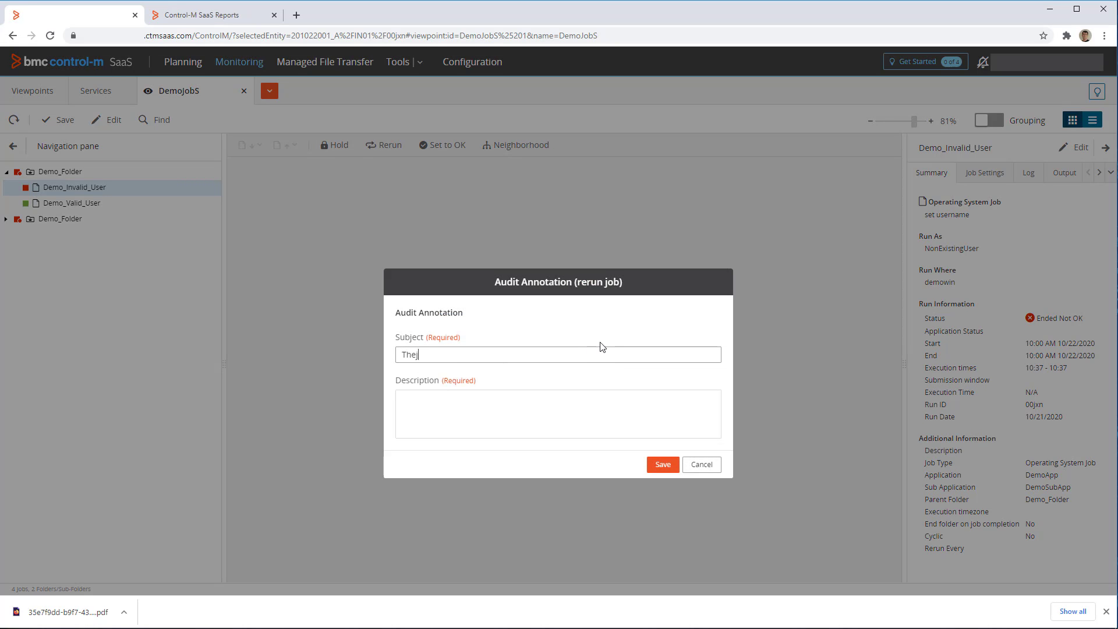
type("job failed so I needed to rerun")
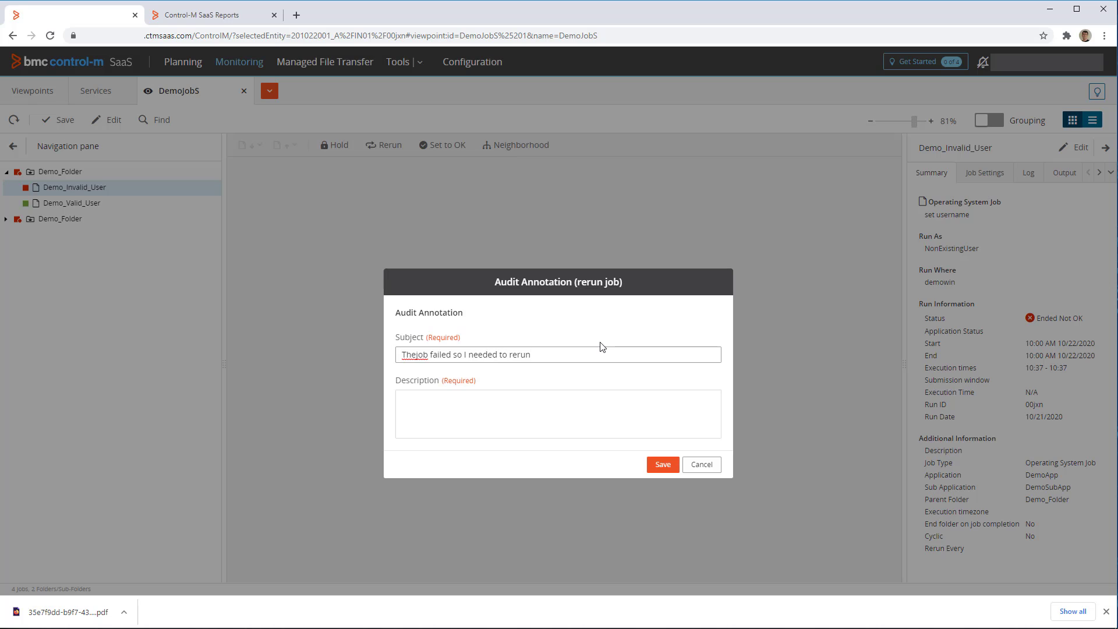
type("The job failed so I needed to rerun")
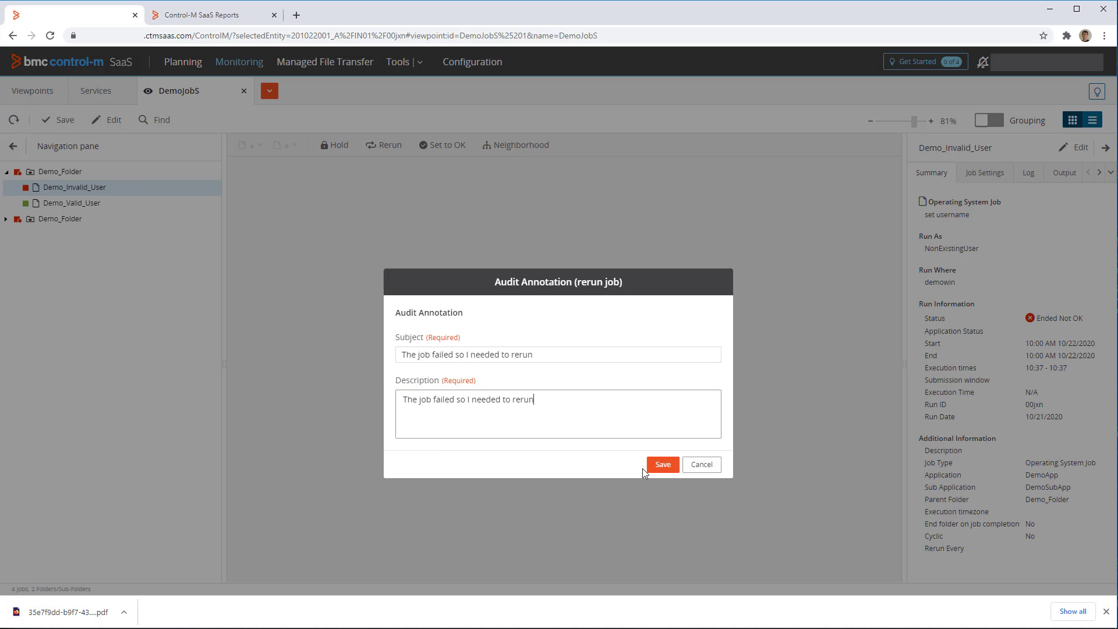
left_click(662, 464)
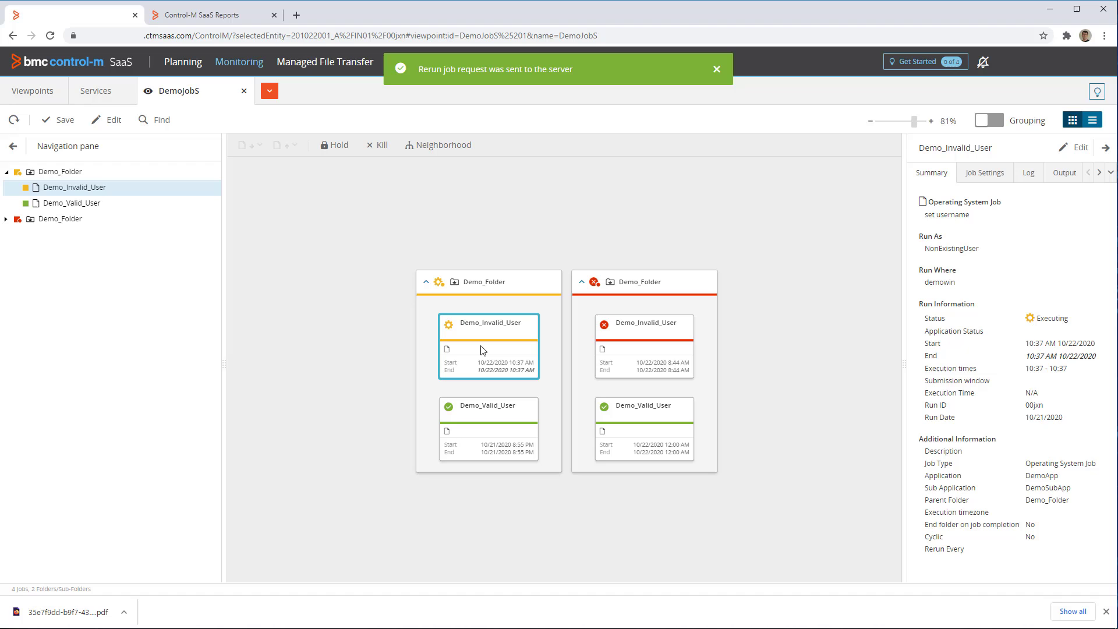
Step: Refresh the Demo_Audit_1 preview so Annotation Description and Annotation Note show the rerun's annotation text
left_click(211, 15)
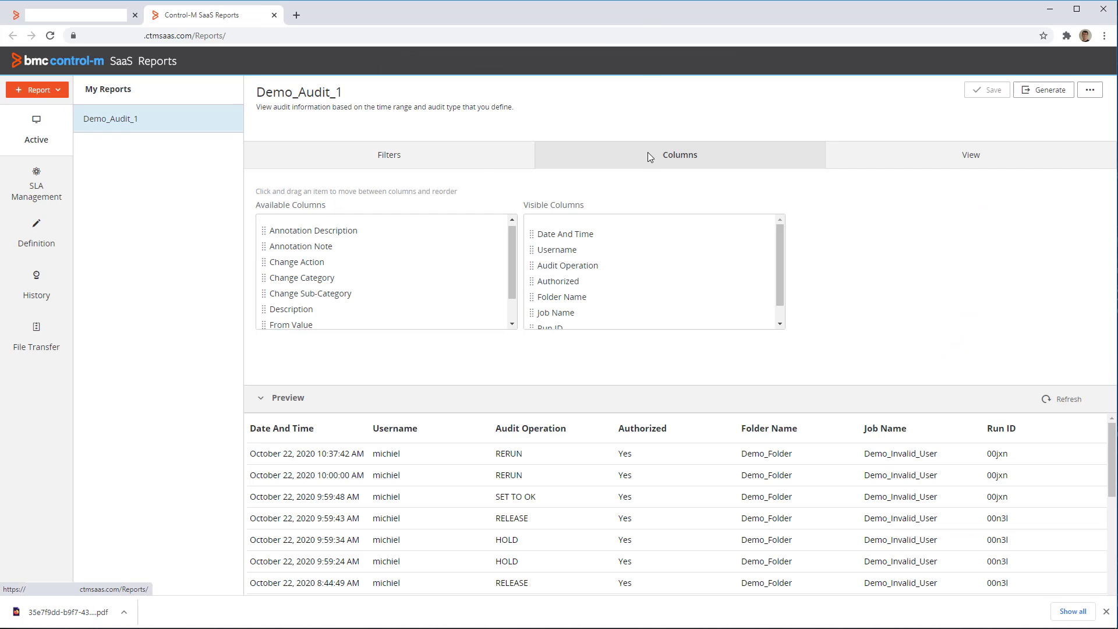
scroll("down", 3)
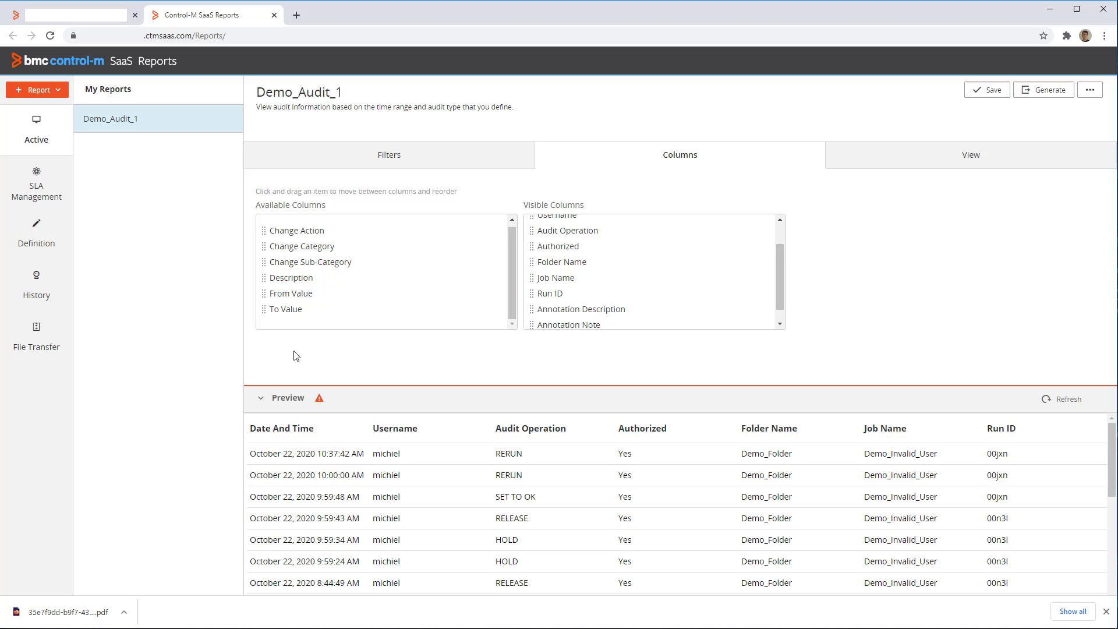
left_click(1065, 398)
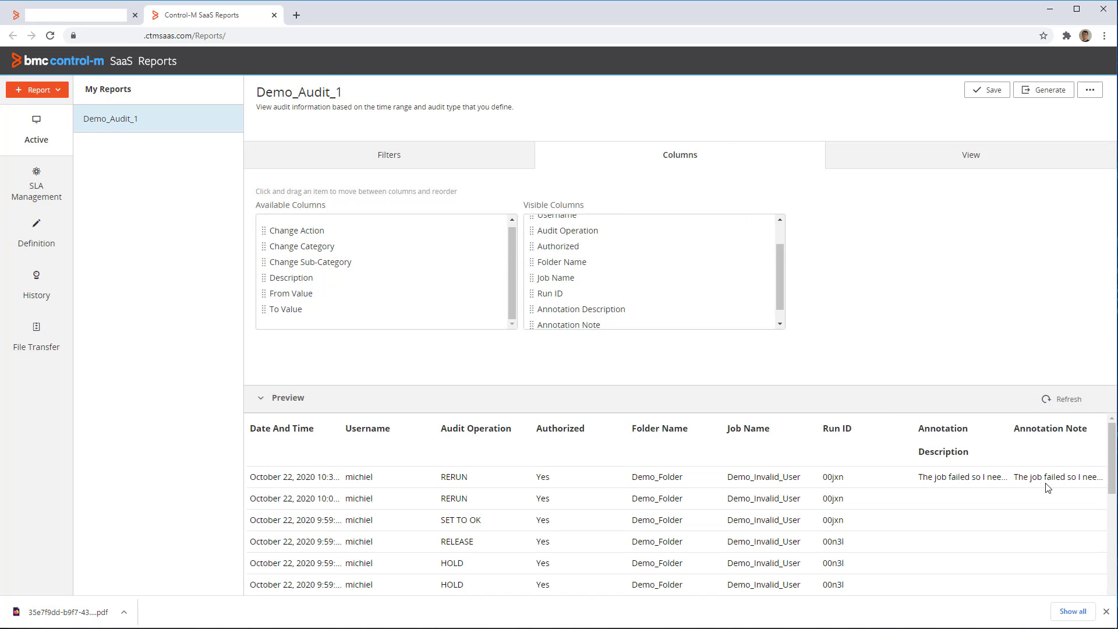
mouse_move(214, 367)
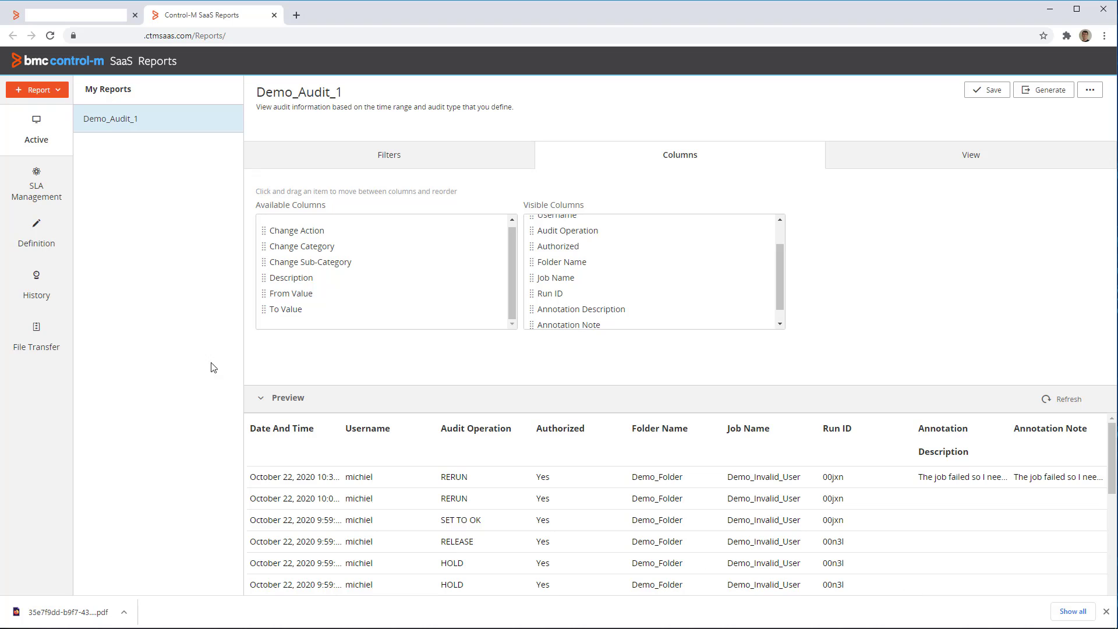